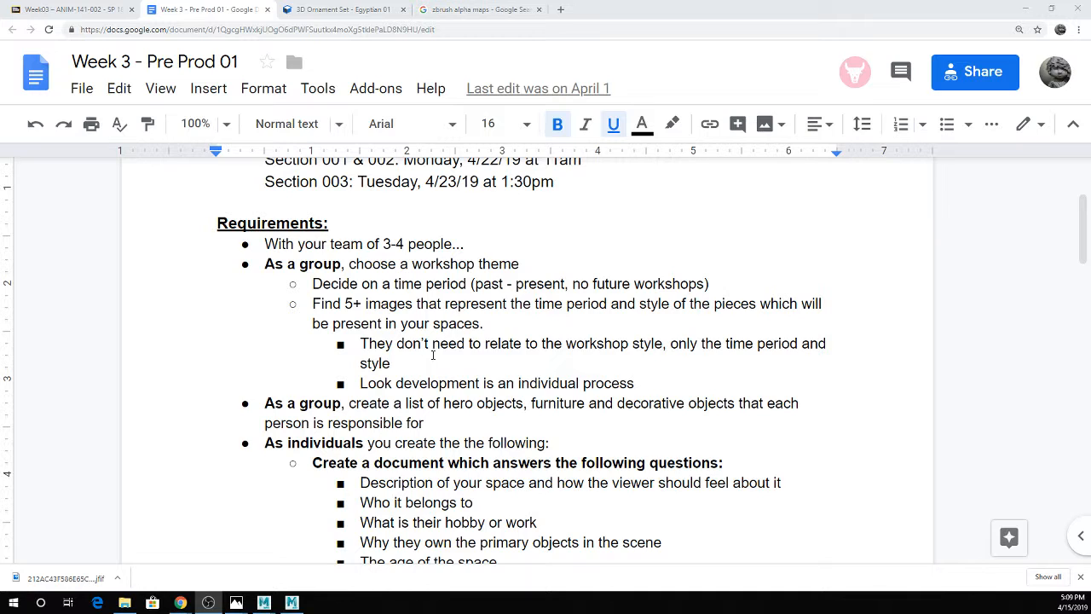
mouse_move(437, 307)
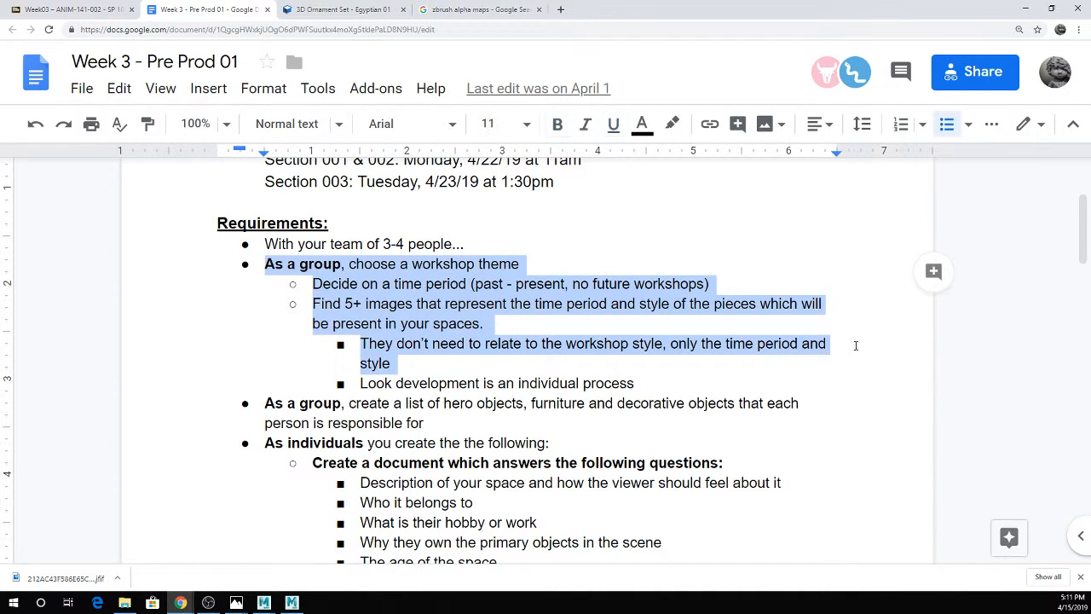
click(918, 305)
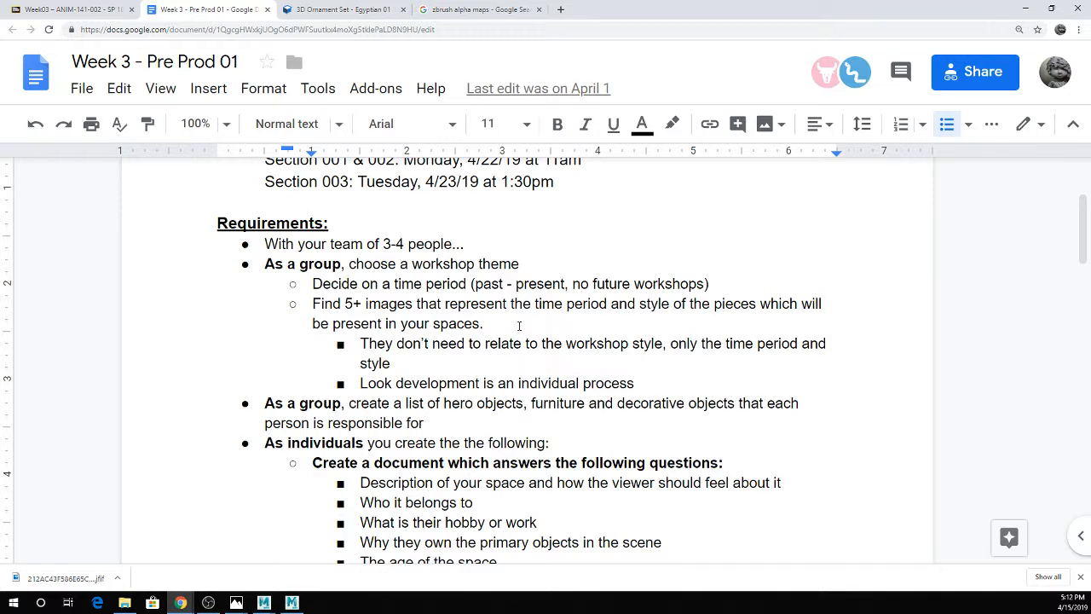
mouse_move(507, 324)
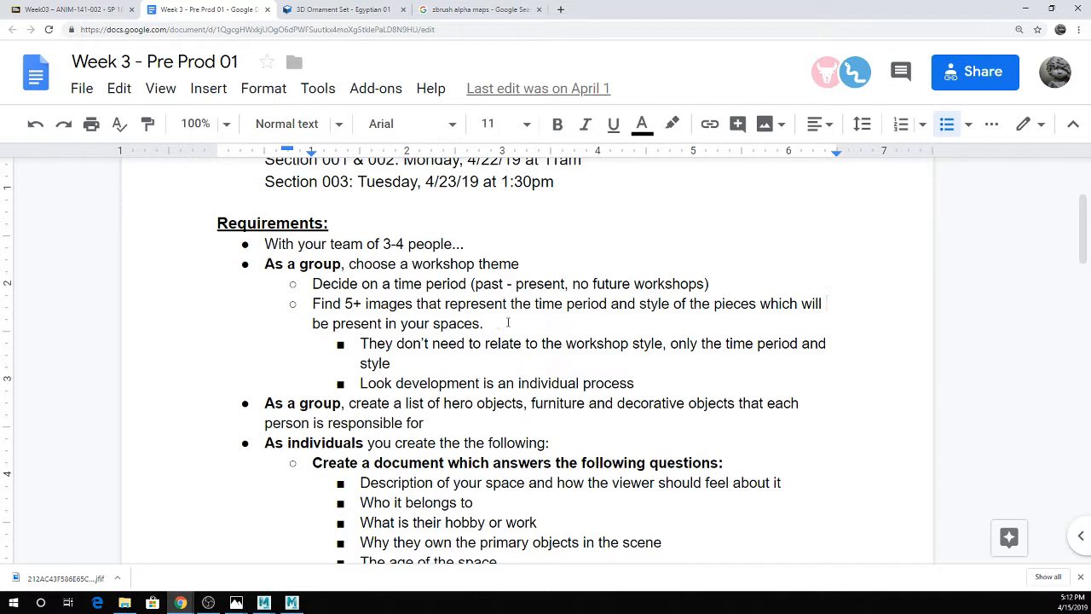
mouse_move(444, 307)
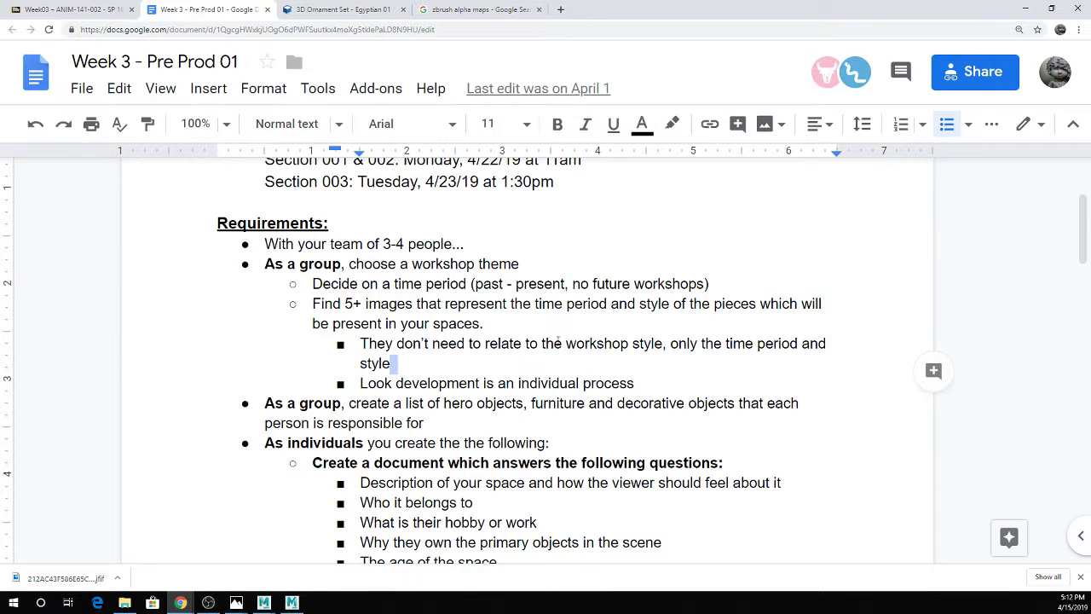
double_click(595, 344)
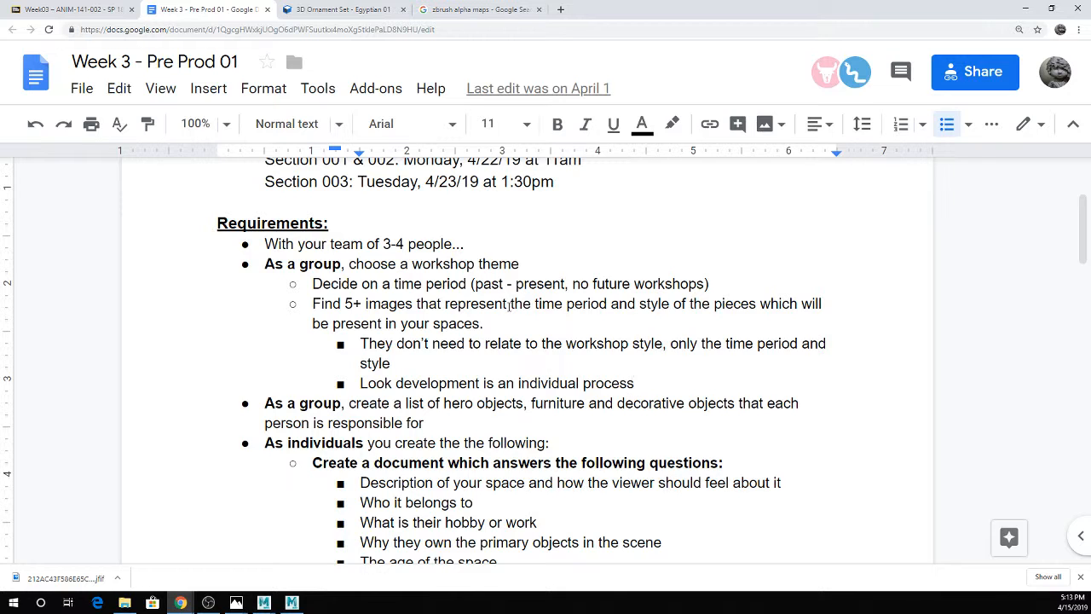
mouse_move(544, 200)
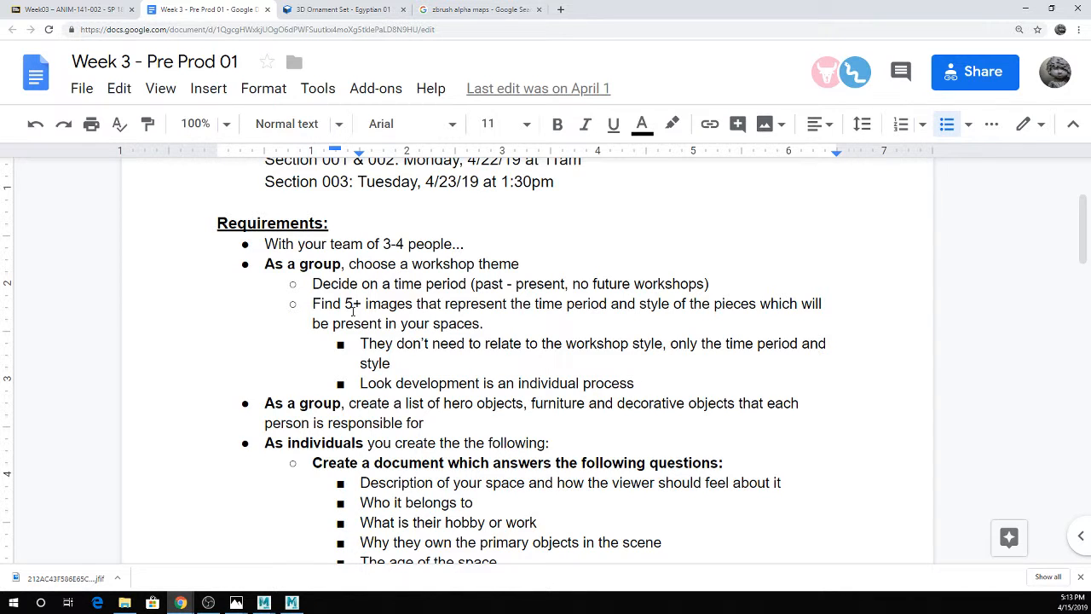
drag(407, 383, 425, 423)
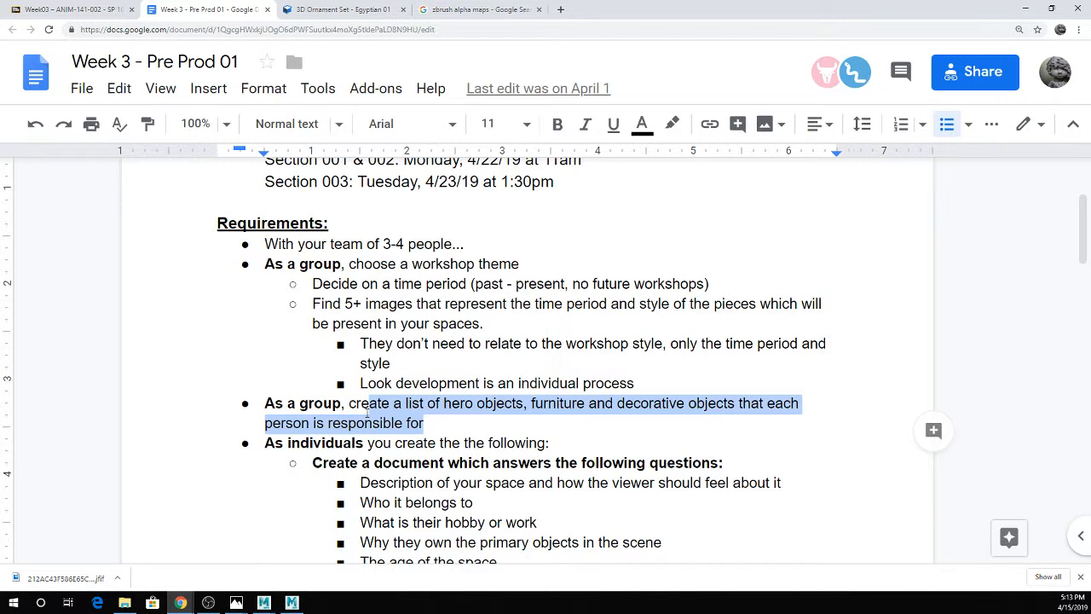
mouse_move(812, 419)
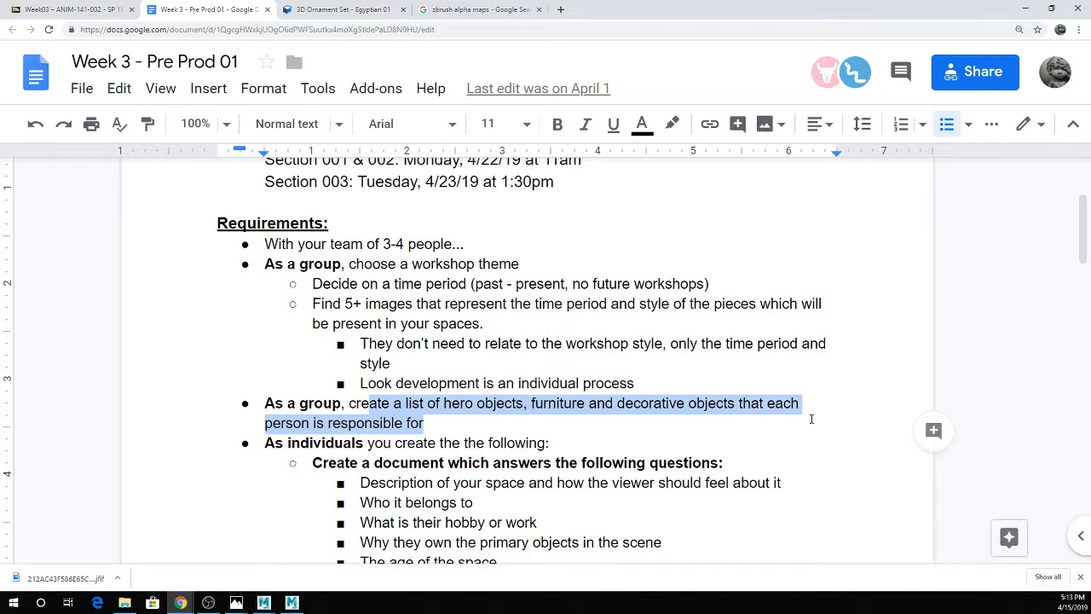
click(811, 419)
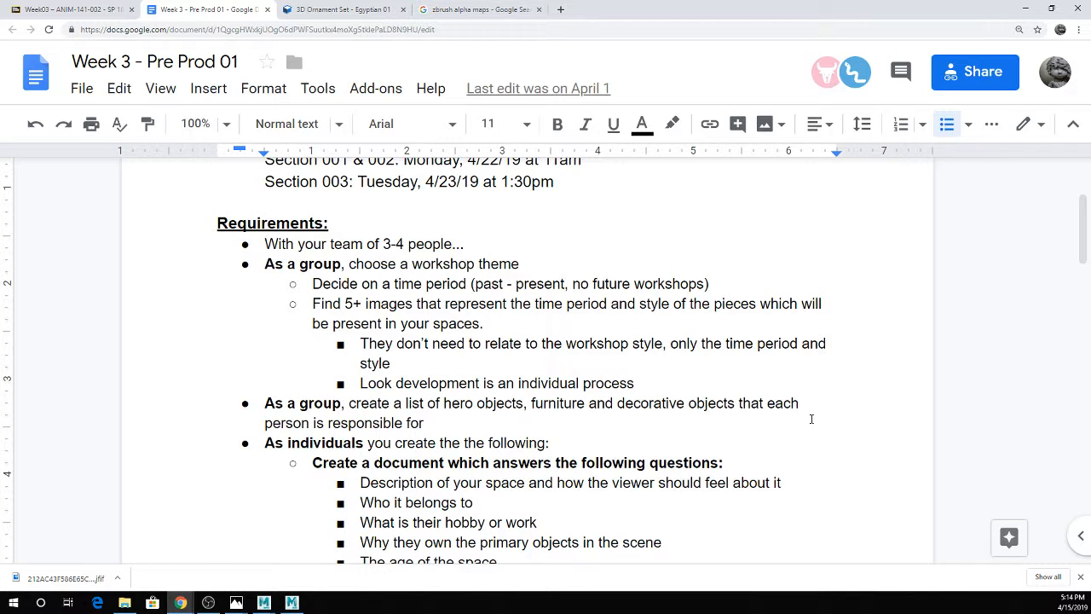
mouse_move(583, 52)
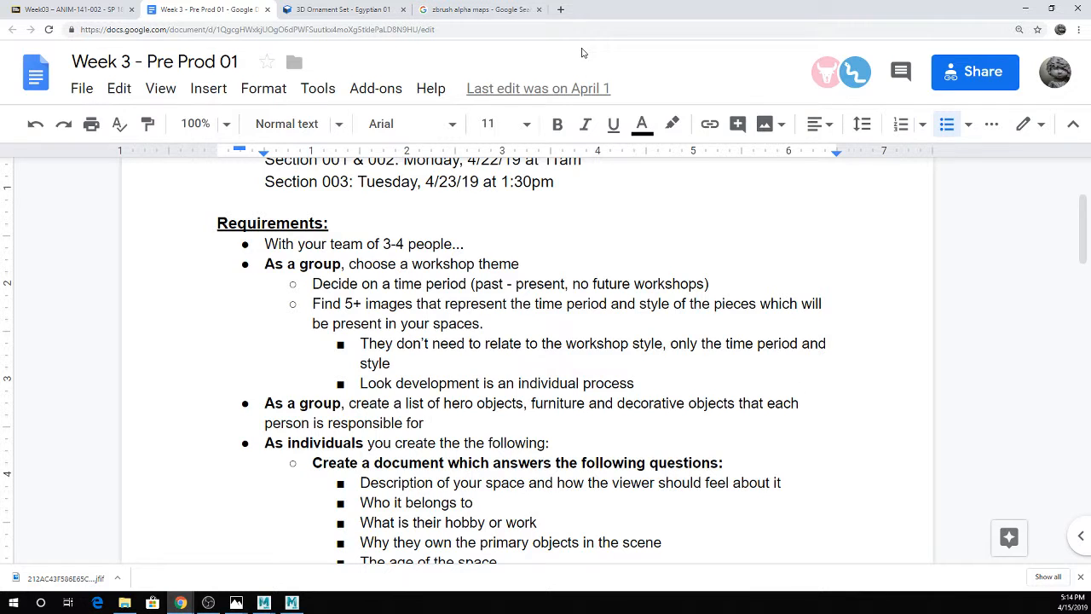
mouse_move(413, 230)
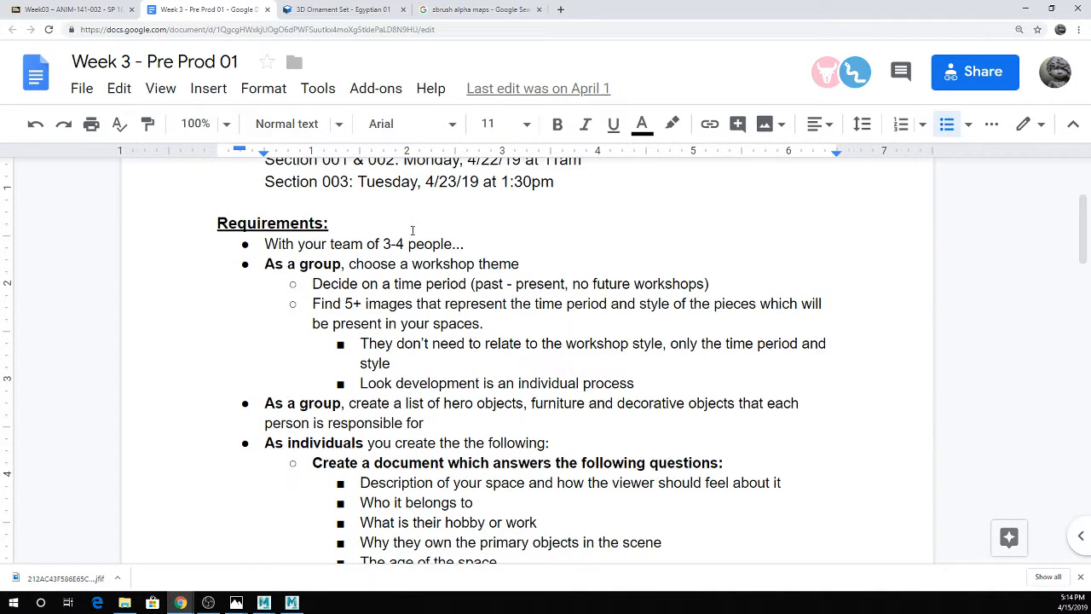
Scroll down the individual questions and clear the selection on the ownership and age questions.
scroll(down, 3)
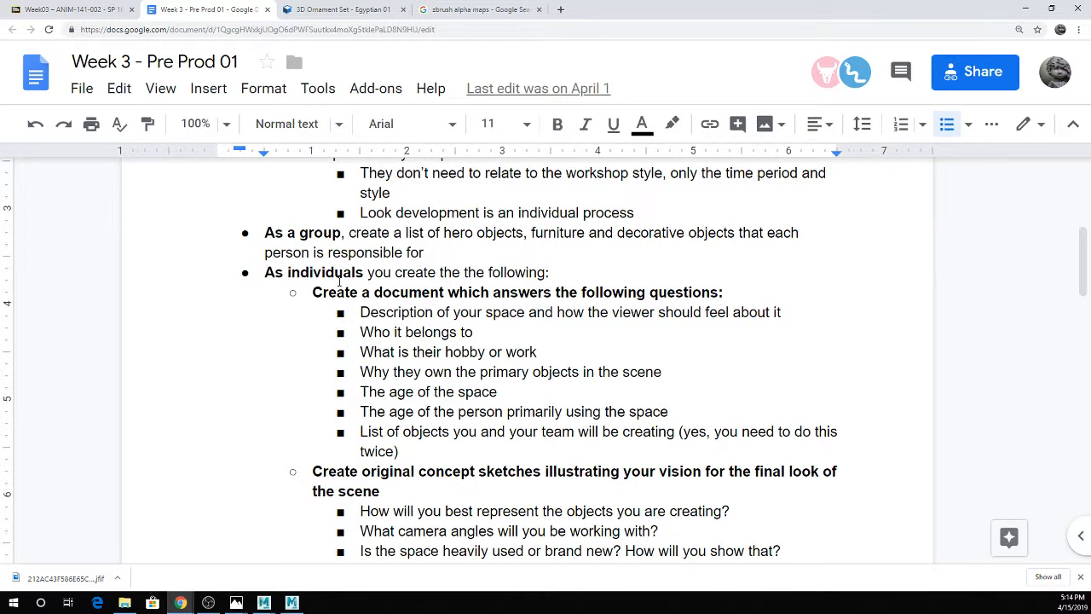
mouse_move(76, 213)
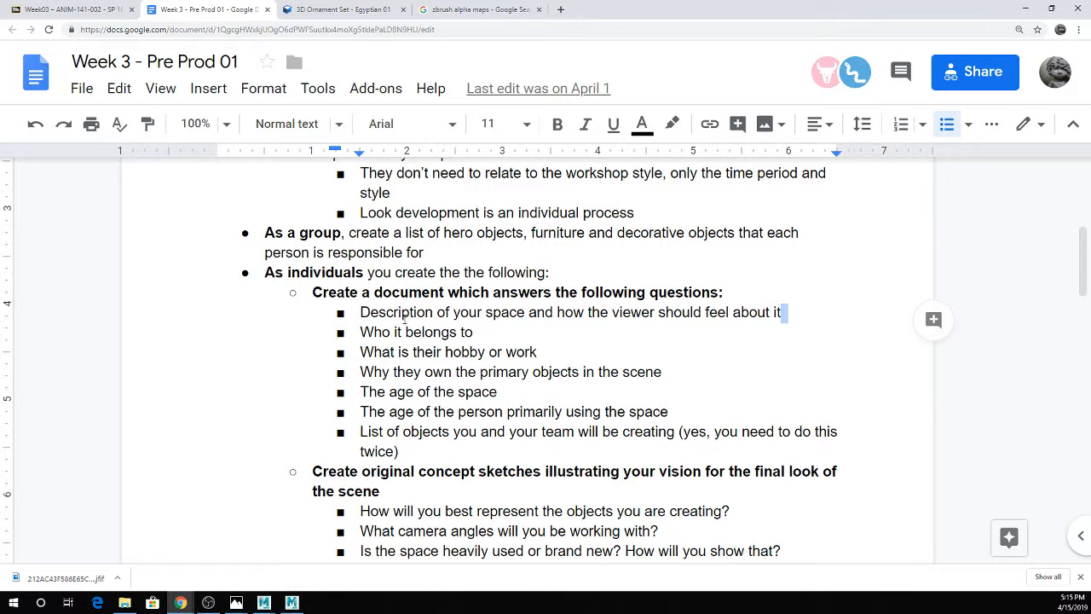
mouse_move(812, 314)
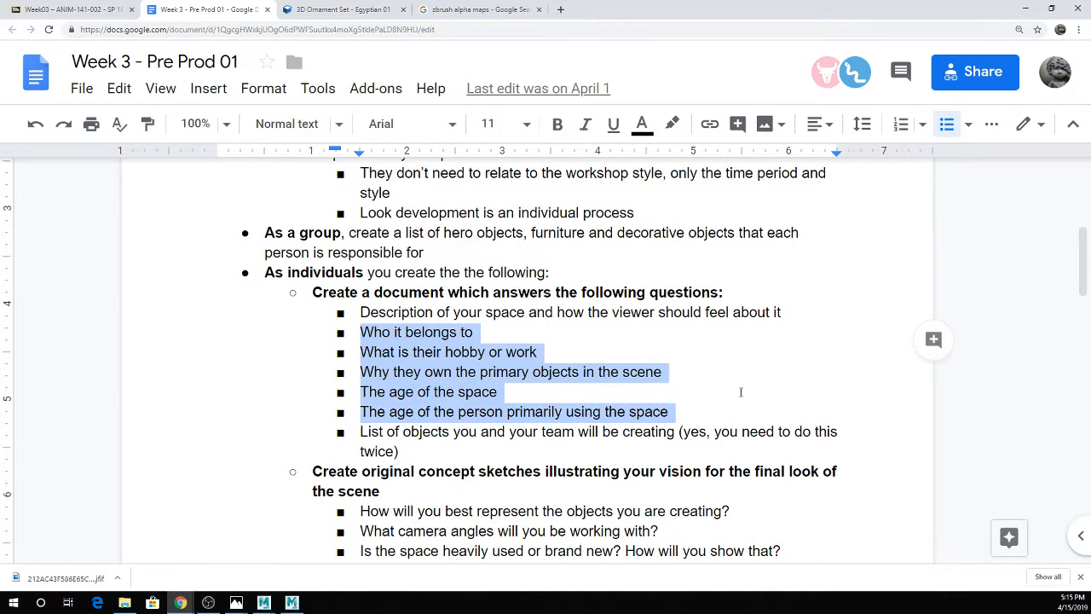
click(450, 458)
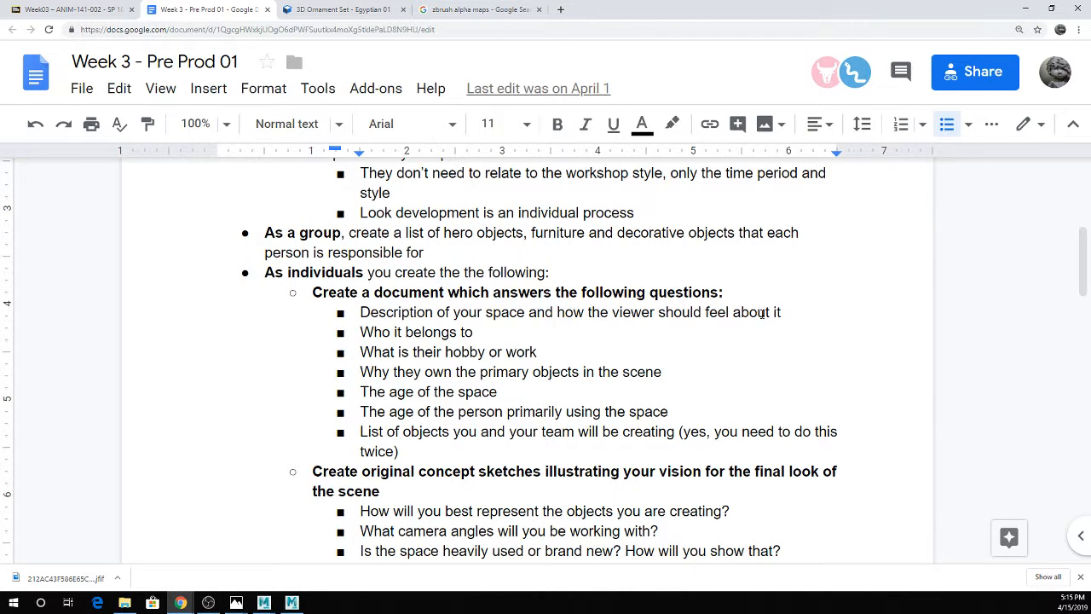
mouse_move(652, 296)
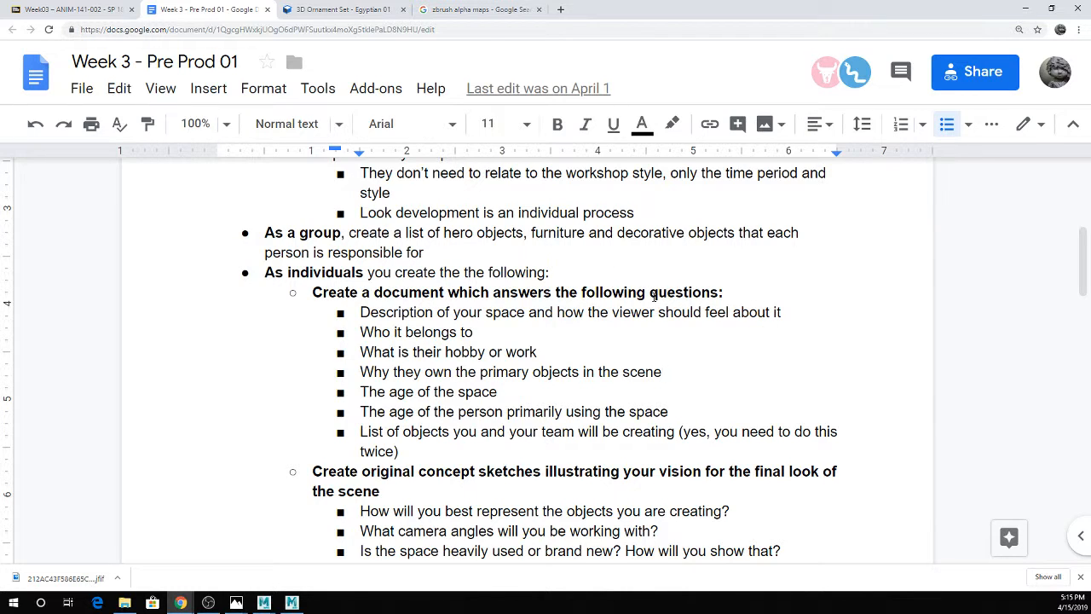
mouse_move(624, 320)
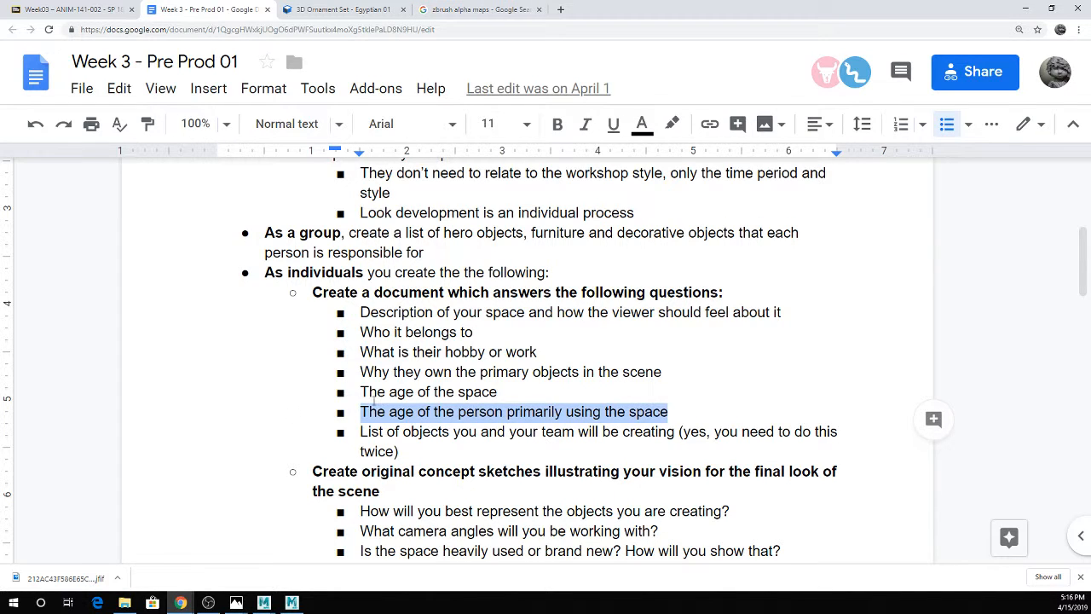
click(496, 392)
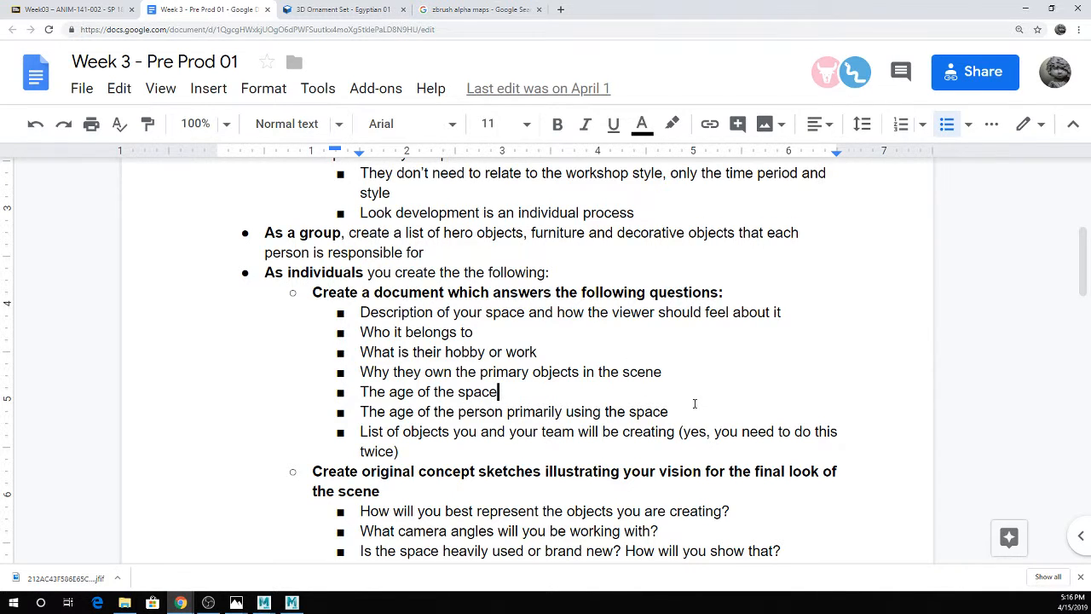
Select the two age questions, then clear that selection.
drag(361, 392, 669, 412)
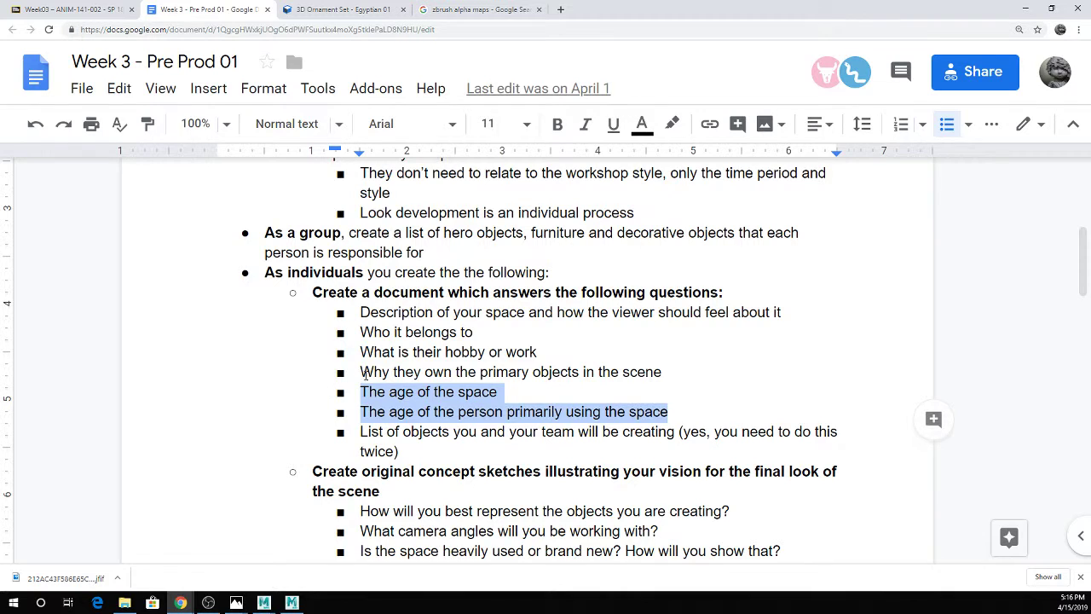
mouse_move(747, 392)
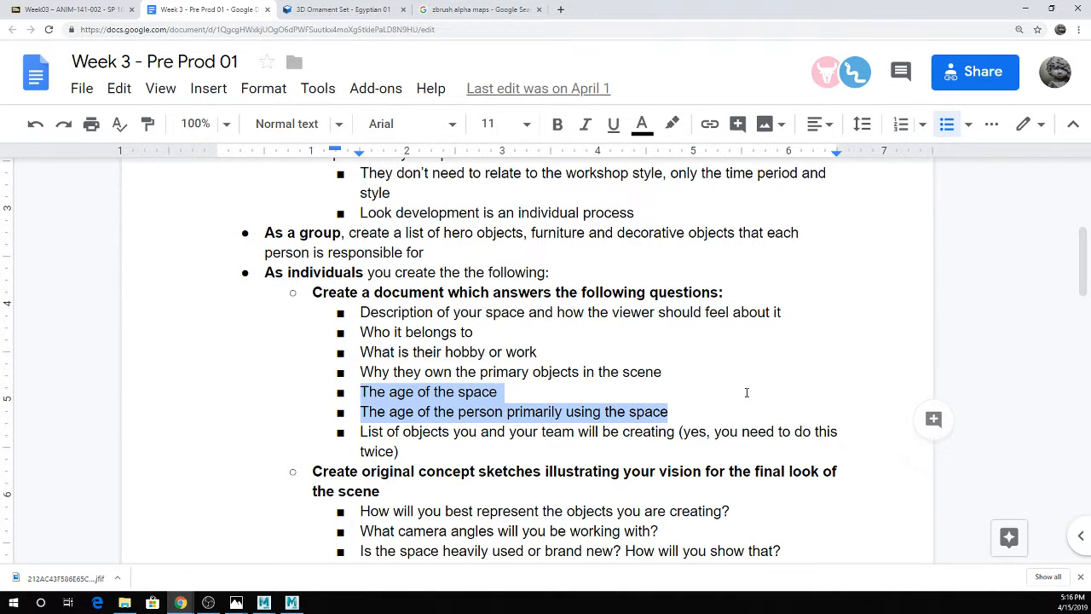
click(498, 392)
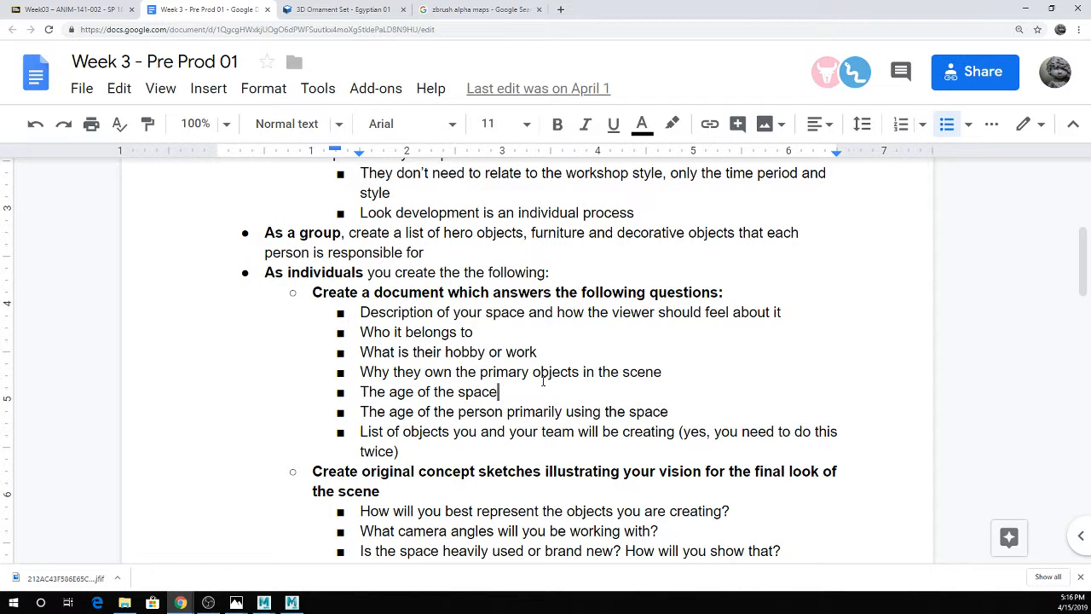
mouse_move(518, 387)
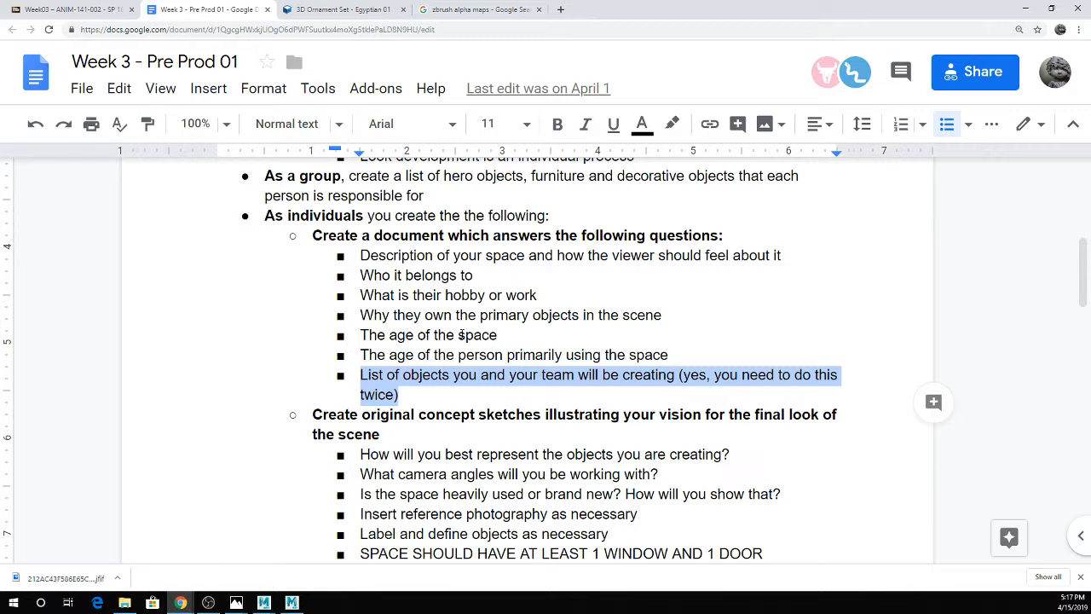
click(497, 336)
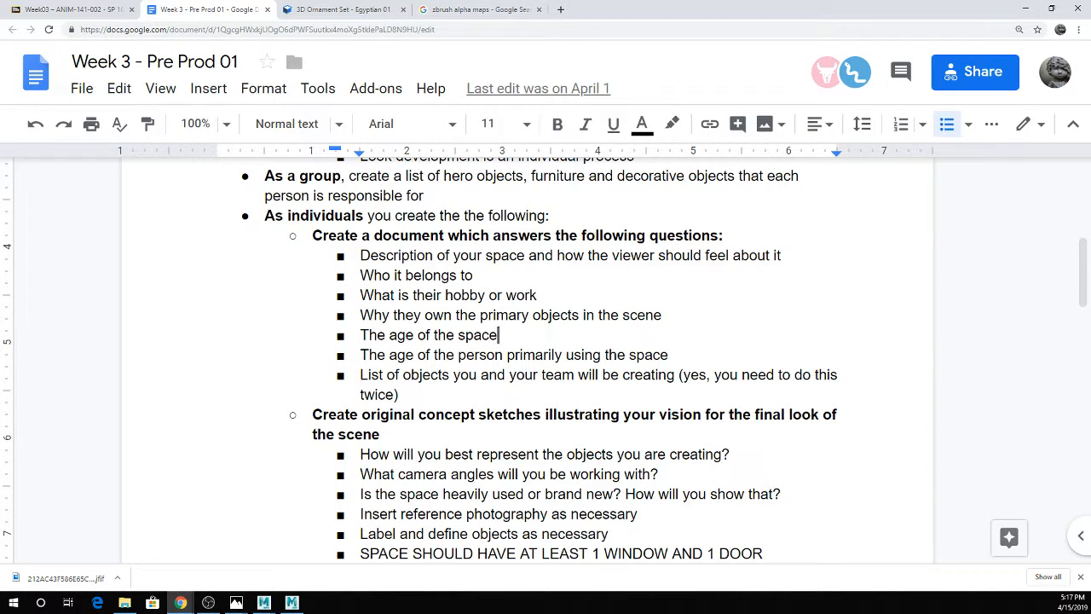
Scroll to the concept sketches, selecting the used-or-new question and the one-window-and-one-door requirement.
scroll(down, 3)
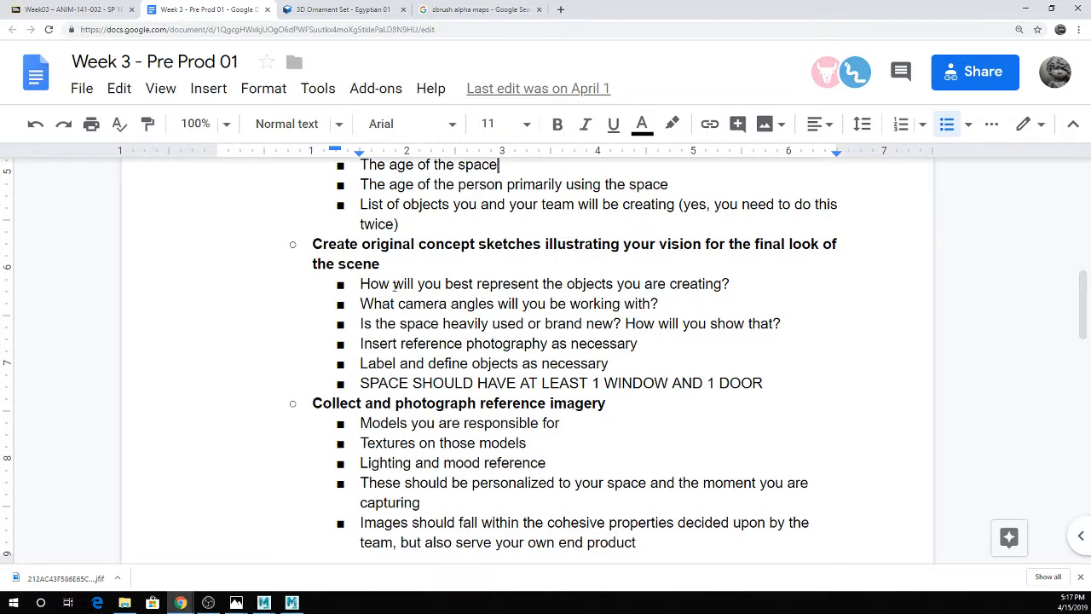
mouse_move(378, 284)
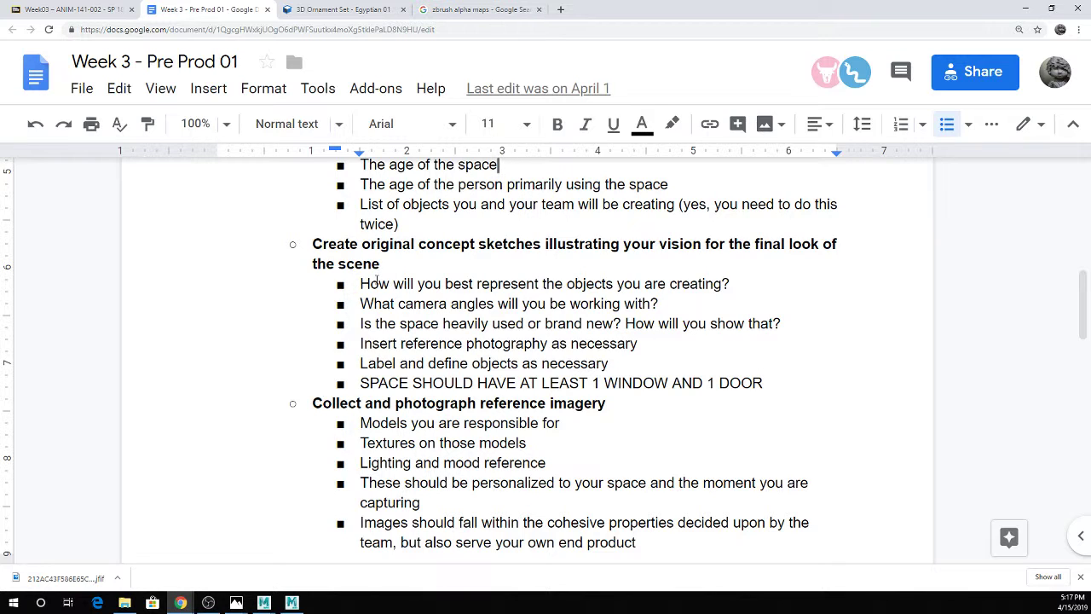
mouse_move(398, 320)
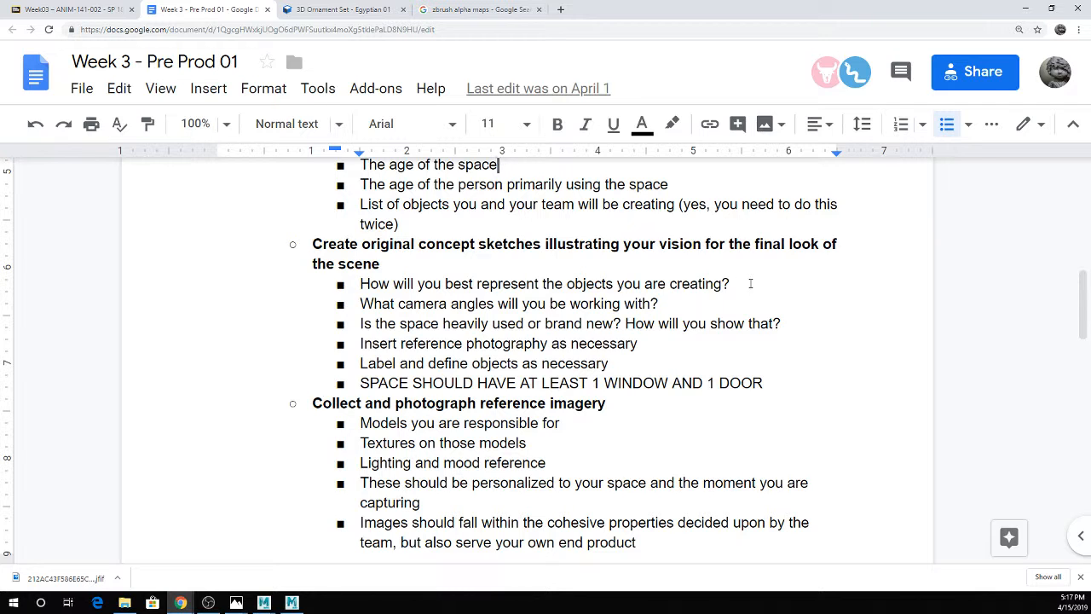
double_click(763, 323)
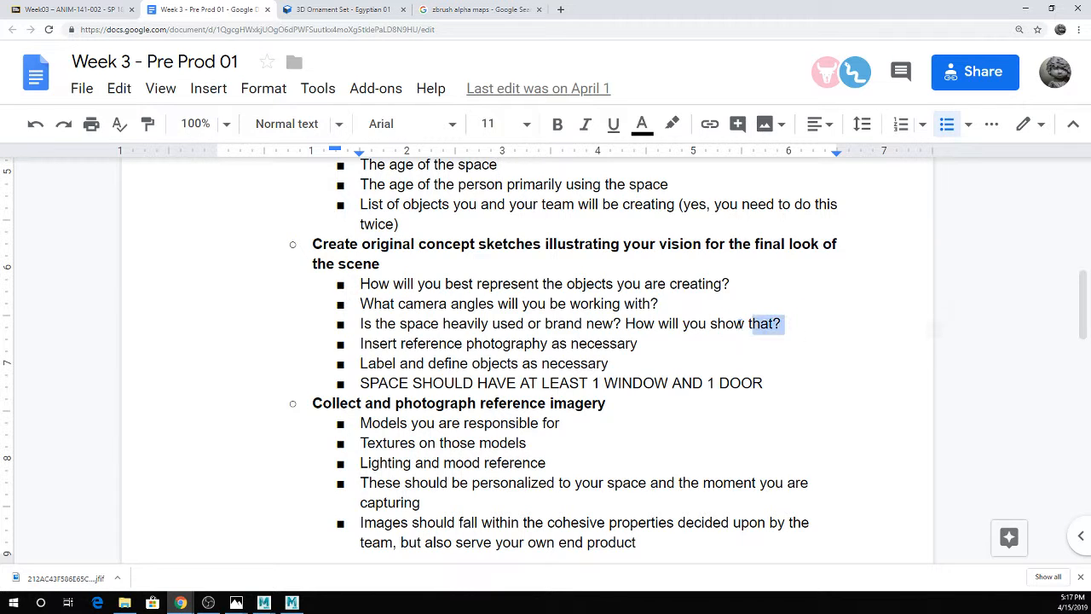
triple_click(561, 323)
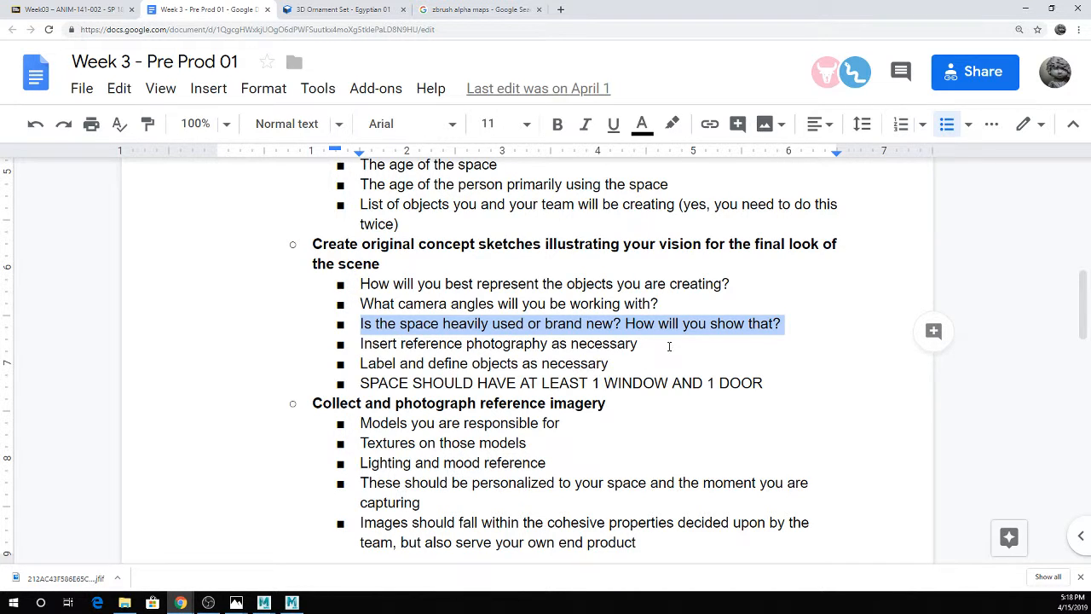
click(640, 343)
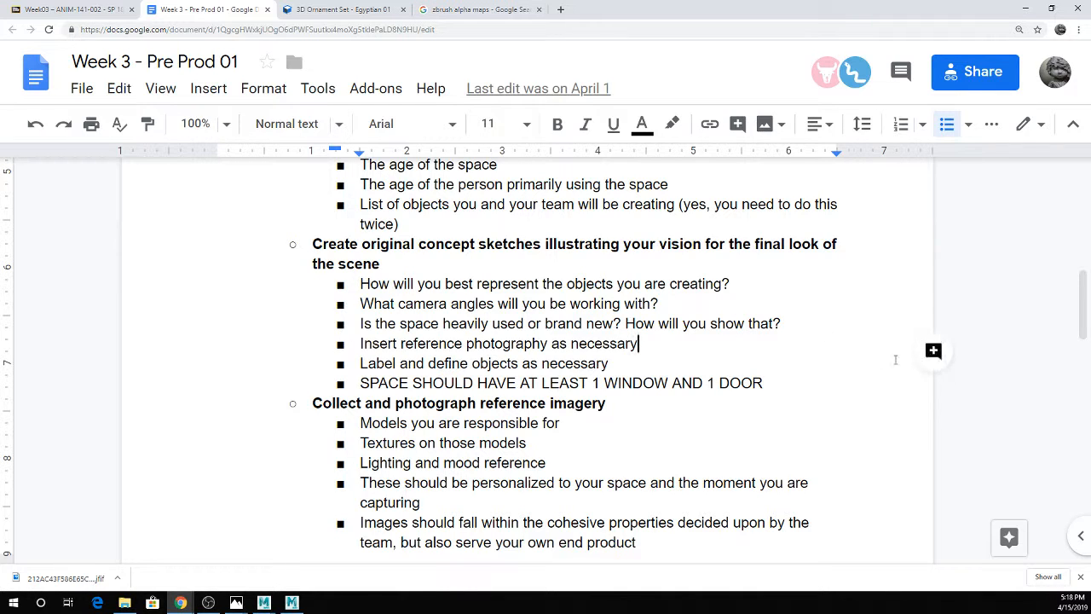
drag(449, 363, 763, 383)
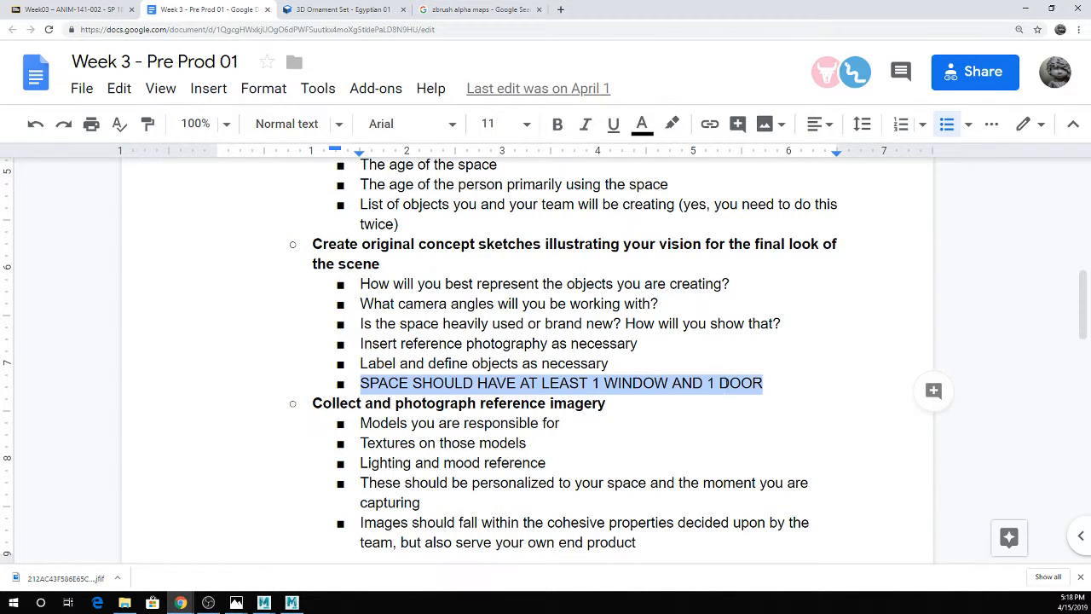
scroll(down, 3)
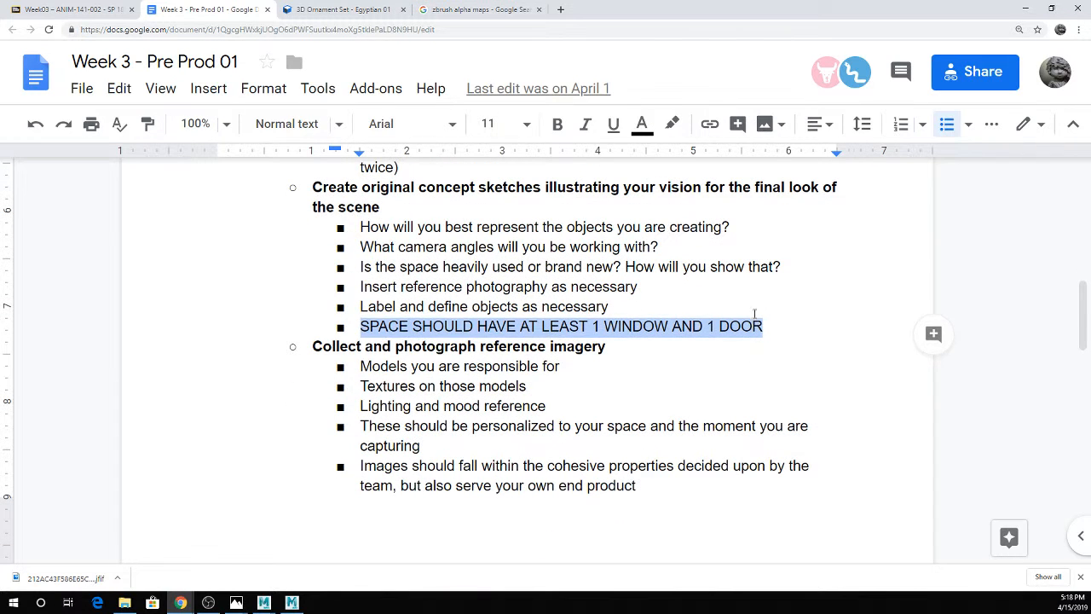
click(750, 302)
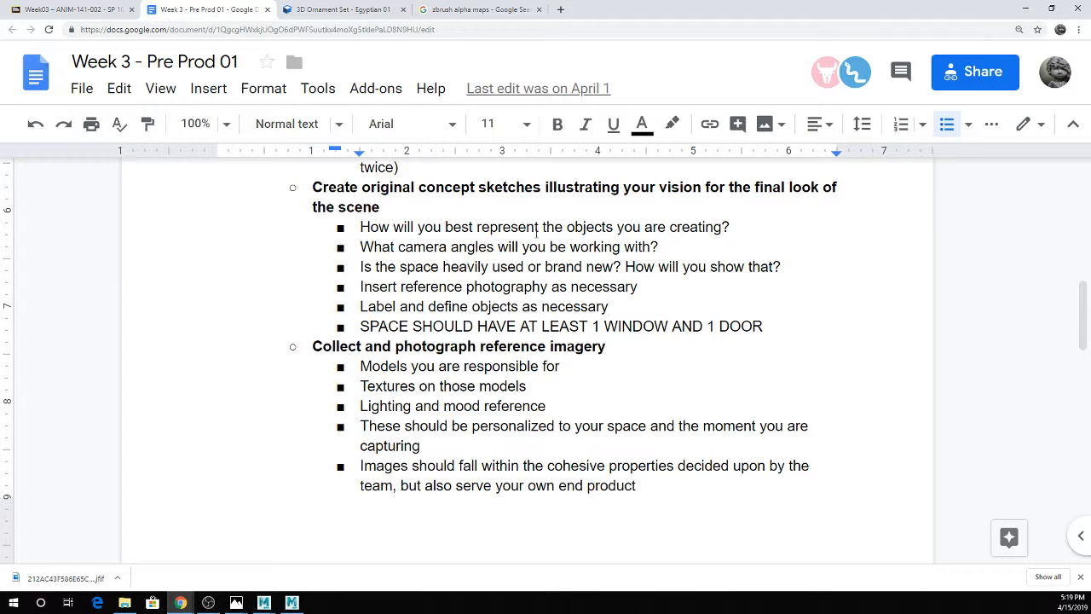
Select the 'Models you are responsible for' item, then step through and deselect the Textures item.
scroll(down, 3)
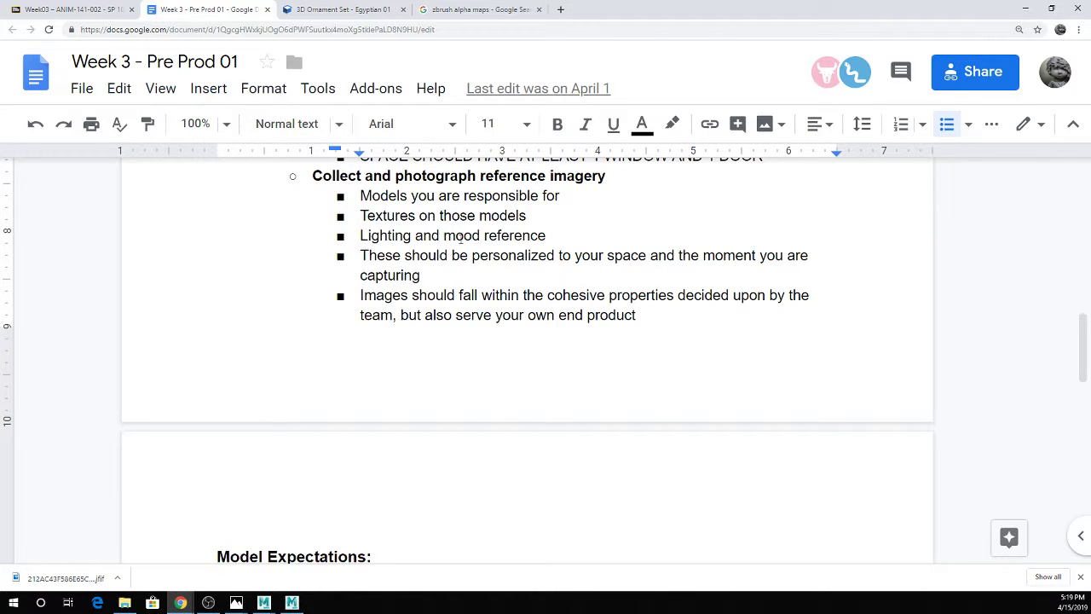
drag(408, 196, 560, 196)
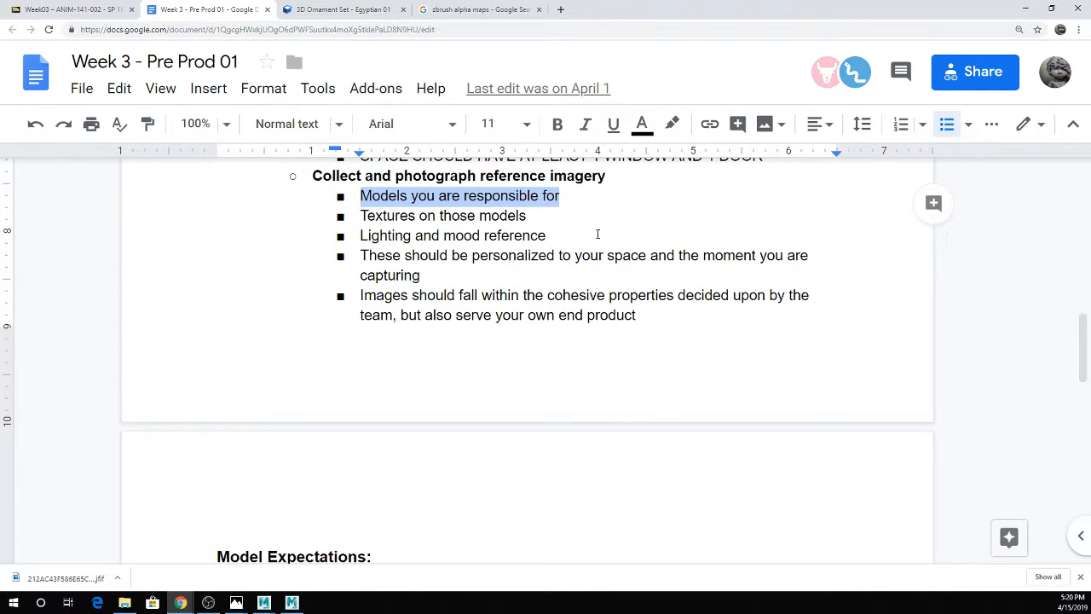
mouse_move(636, 215)
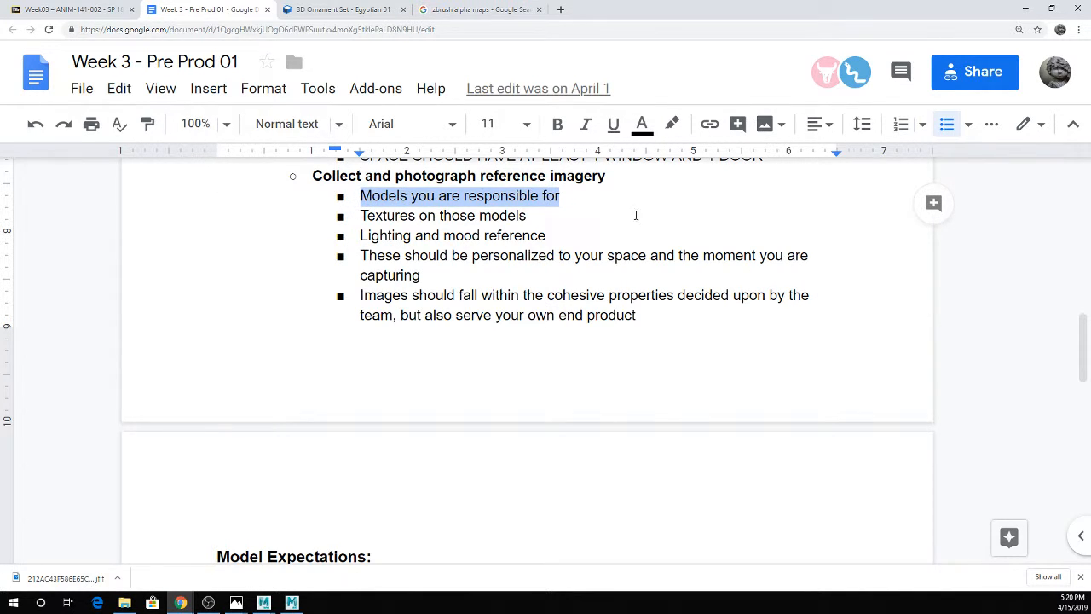
mouse_move(811, 211)
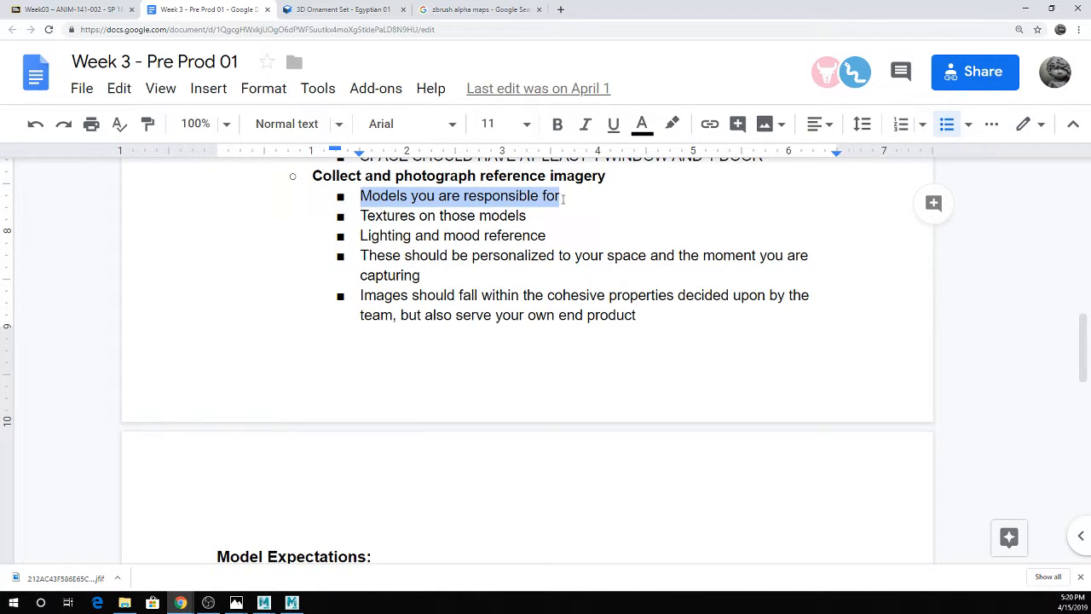
click(528, 215)
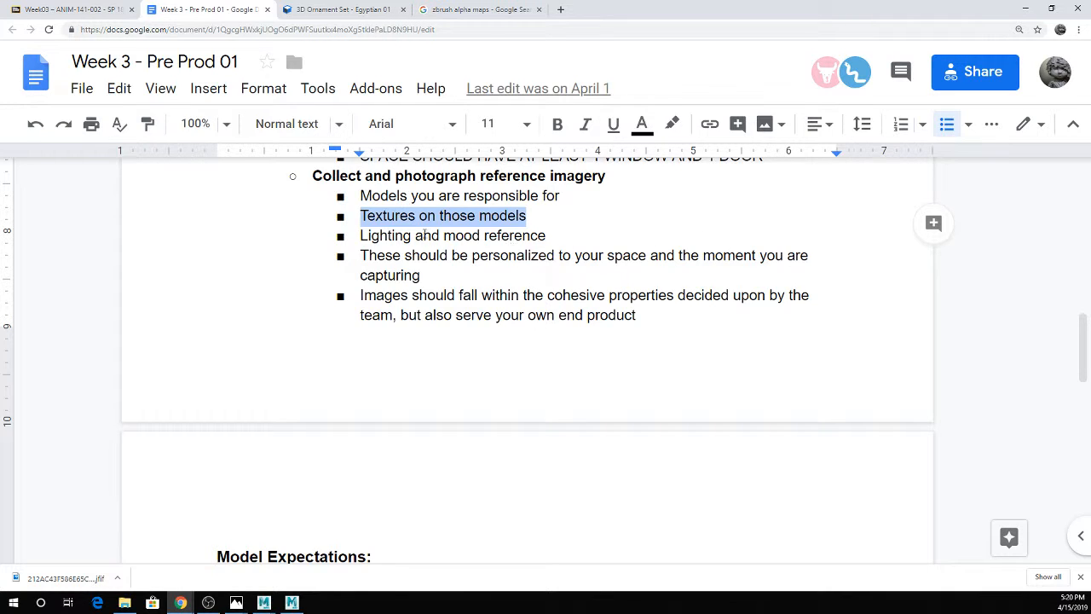
click(543, 236)
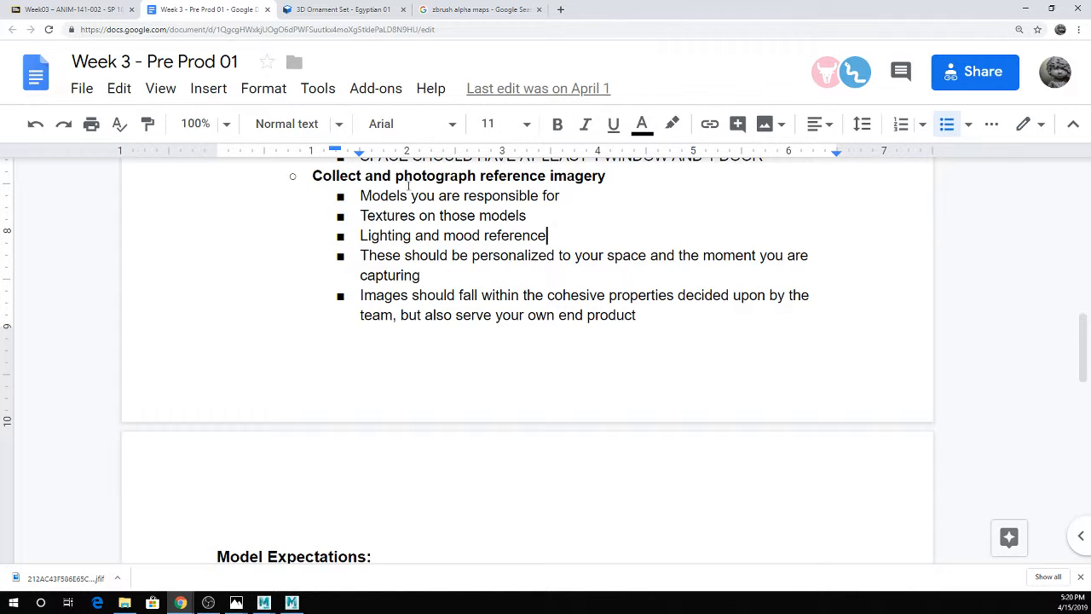
Select and deselect the personalized and cohesive-properties items, then scroll to What to Submit.
drag(360, 255, 420, 274)
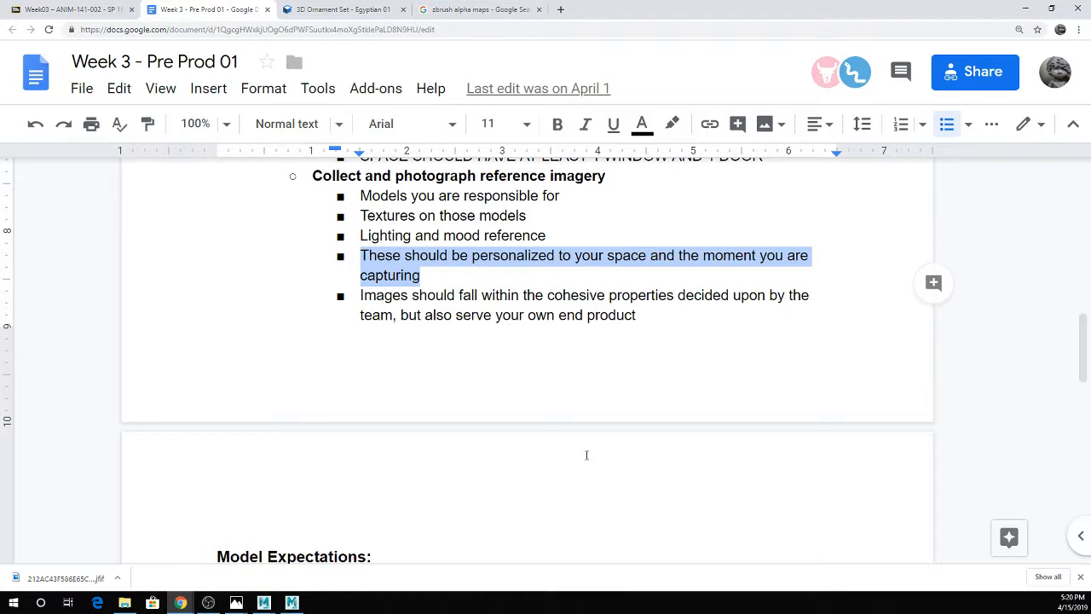
mouse_move(584, 402)
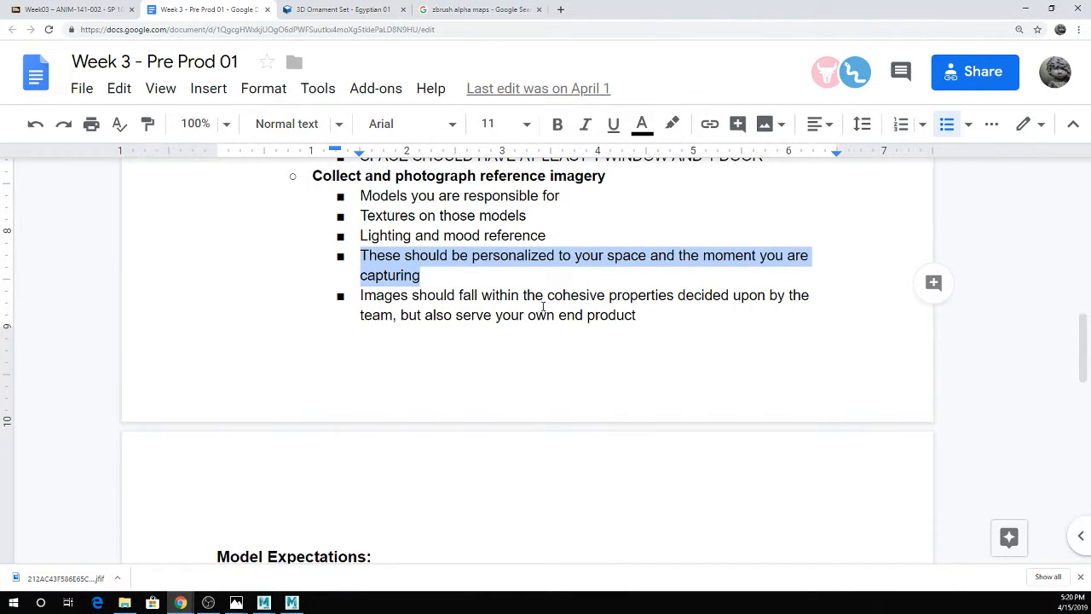
click(492, 215)
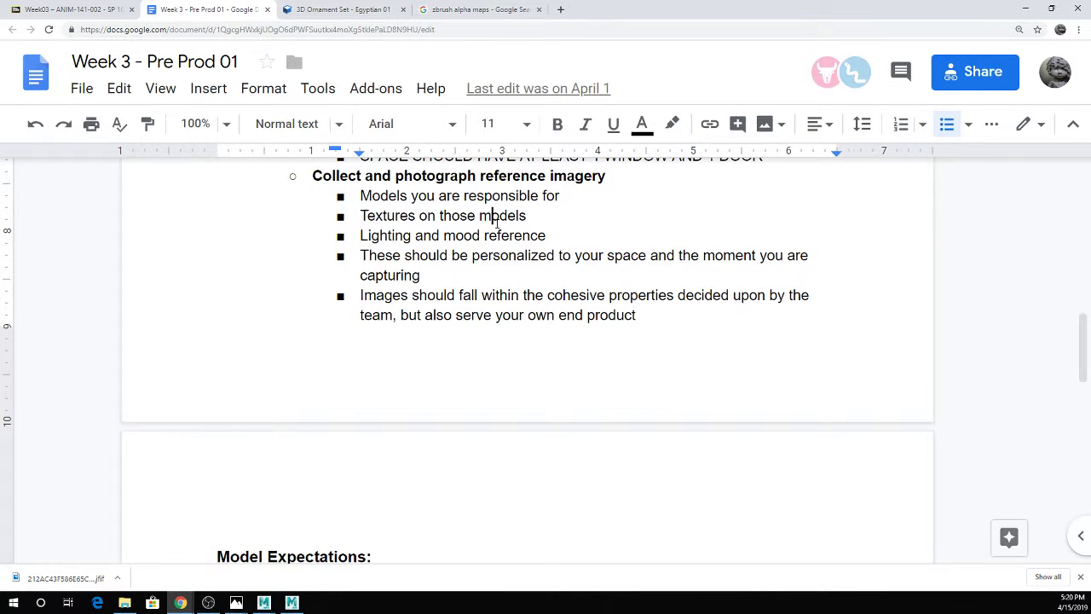
mouse_move(320, 252)
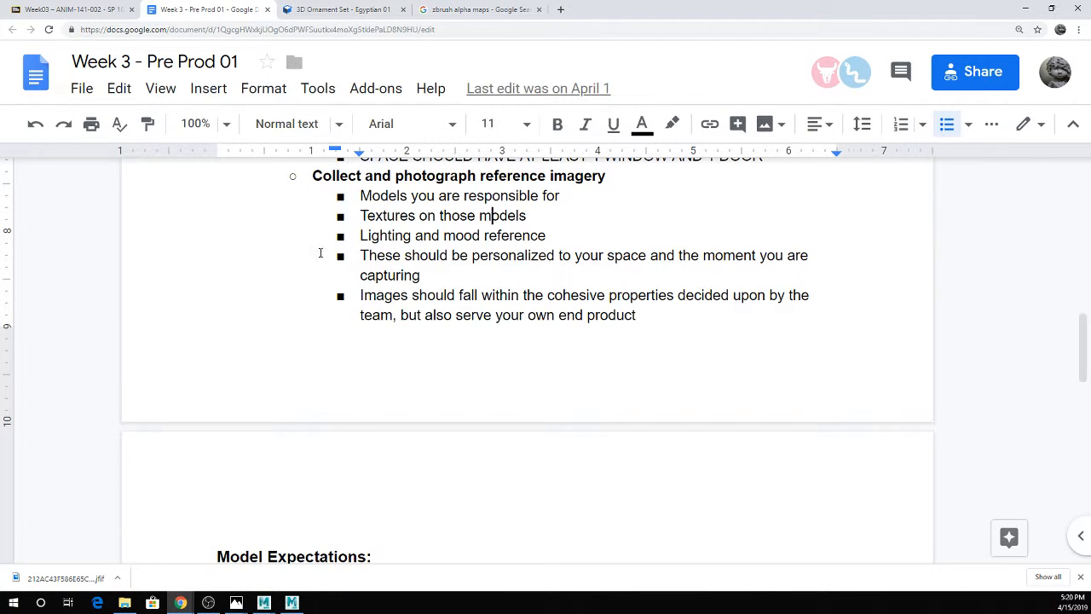
mouse_move(545, 284)
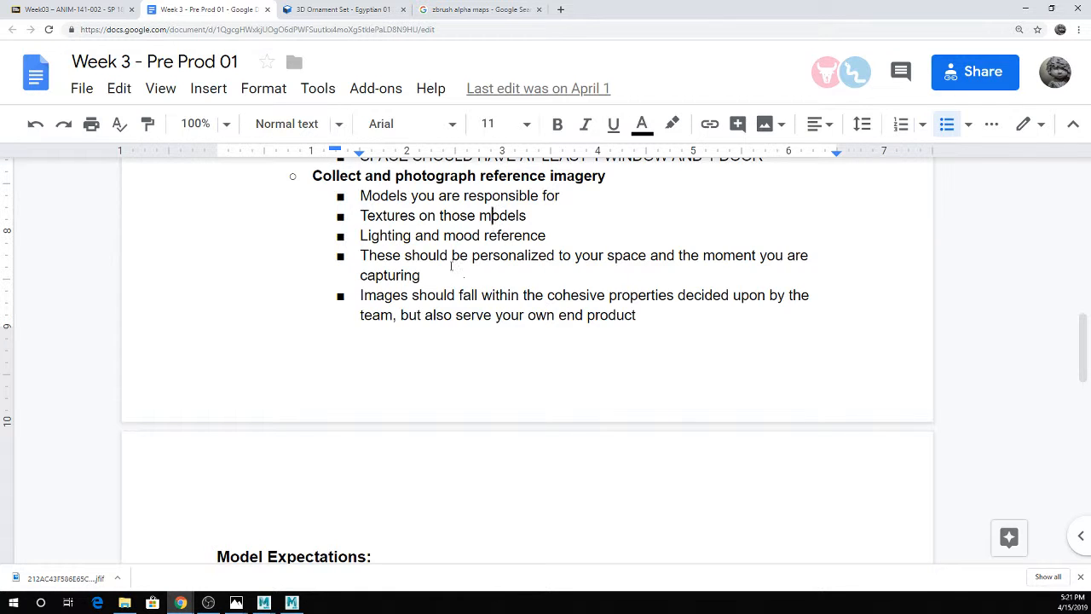
mouse_move(449, 268)
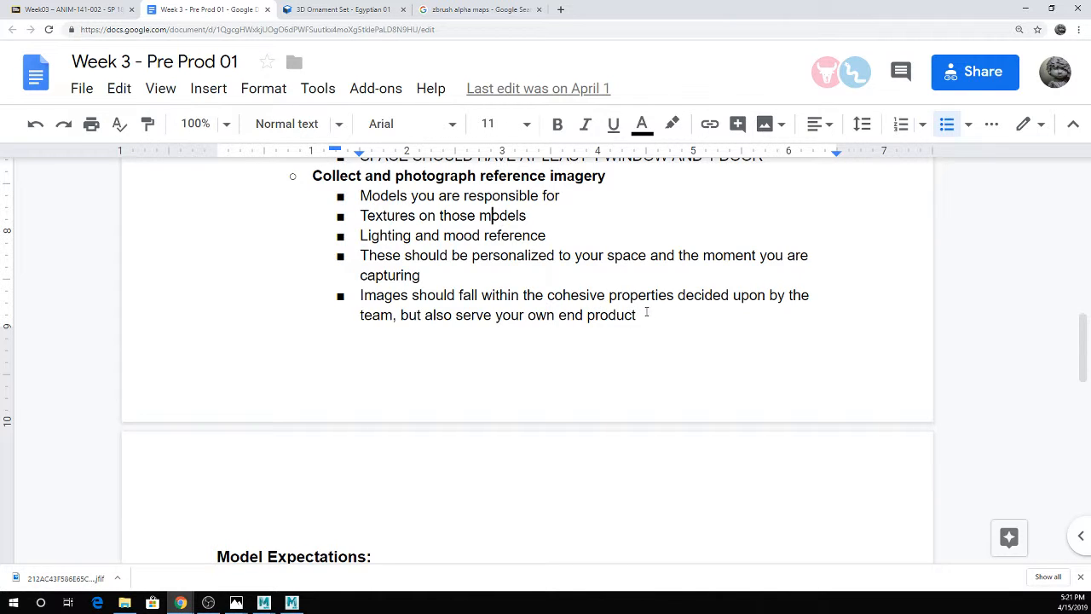
drag(361, 295, 636, 314)
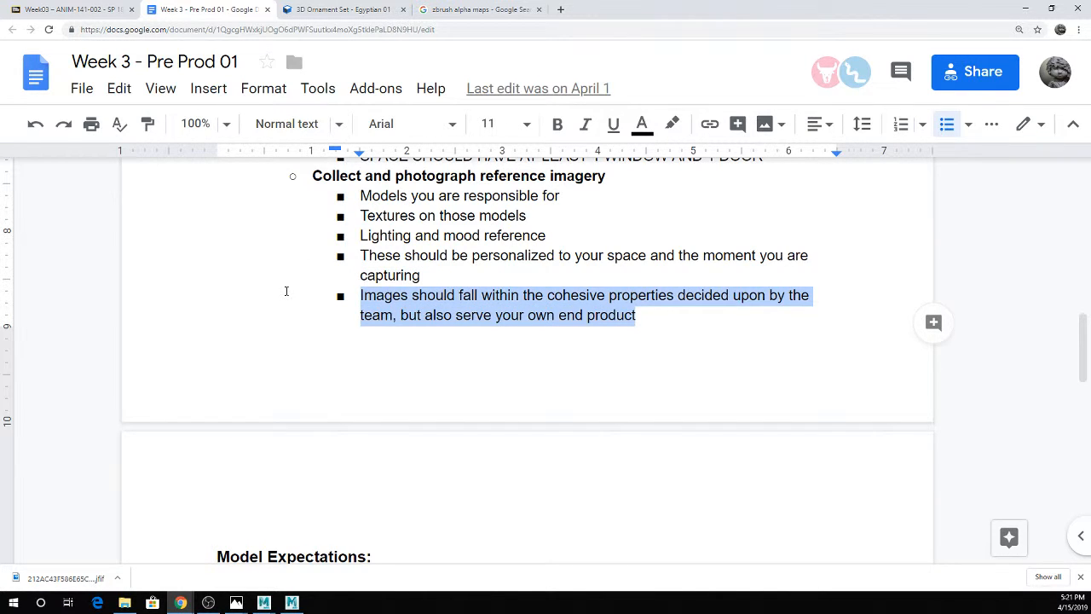
mouse_move(658, 286)
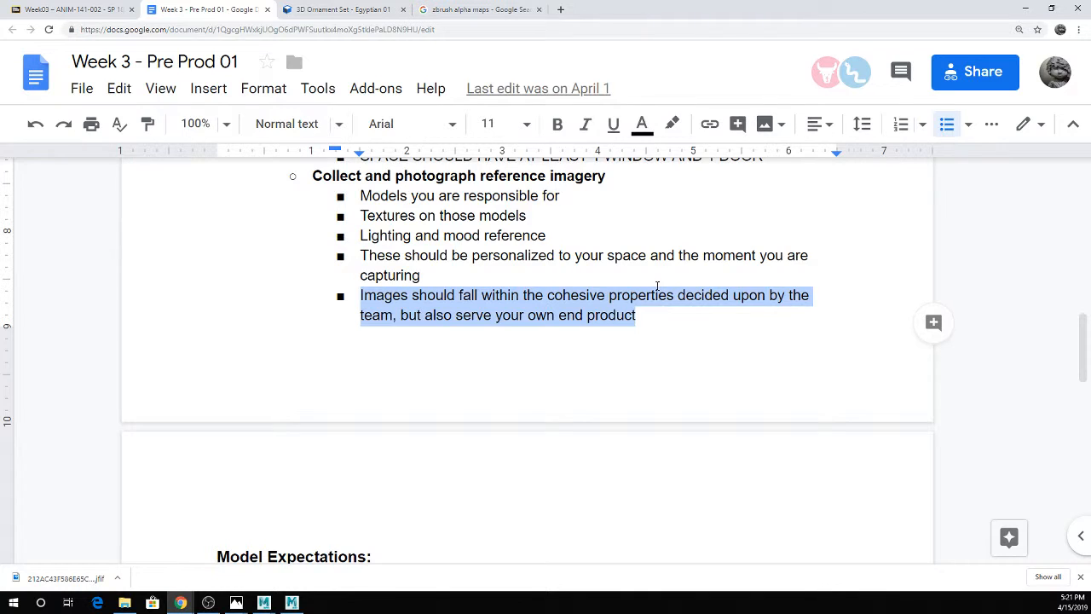
click(570, 269)
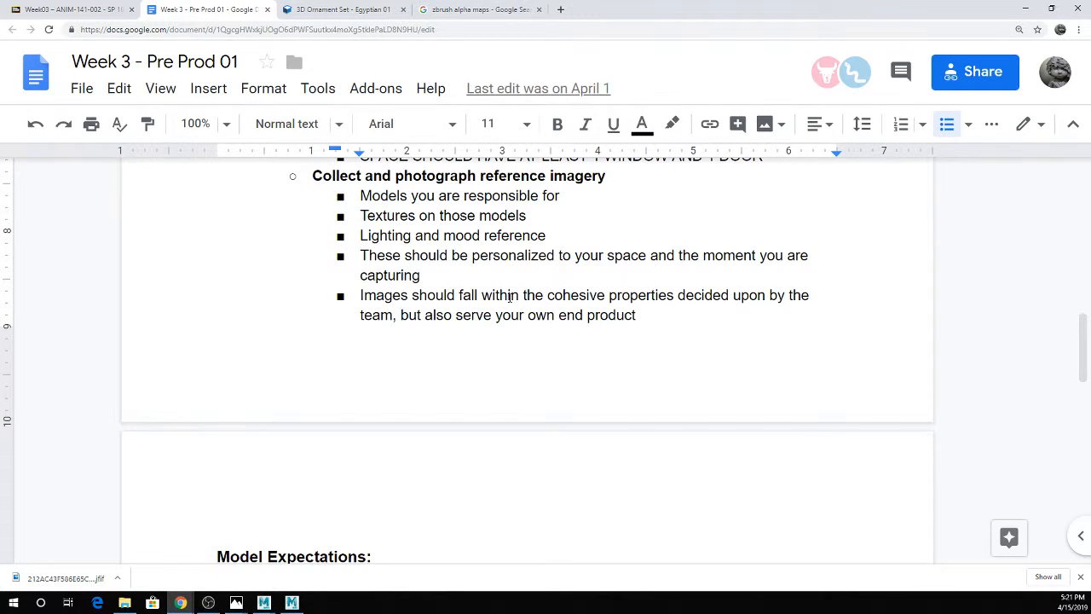
mouse_move(384, 245)
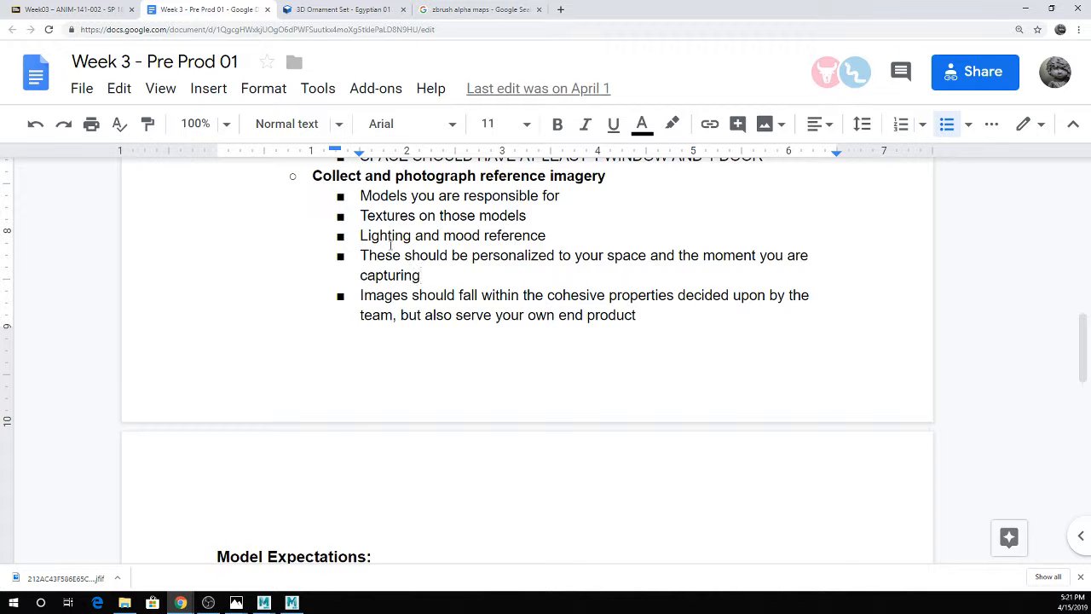
scroll(down, 3)
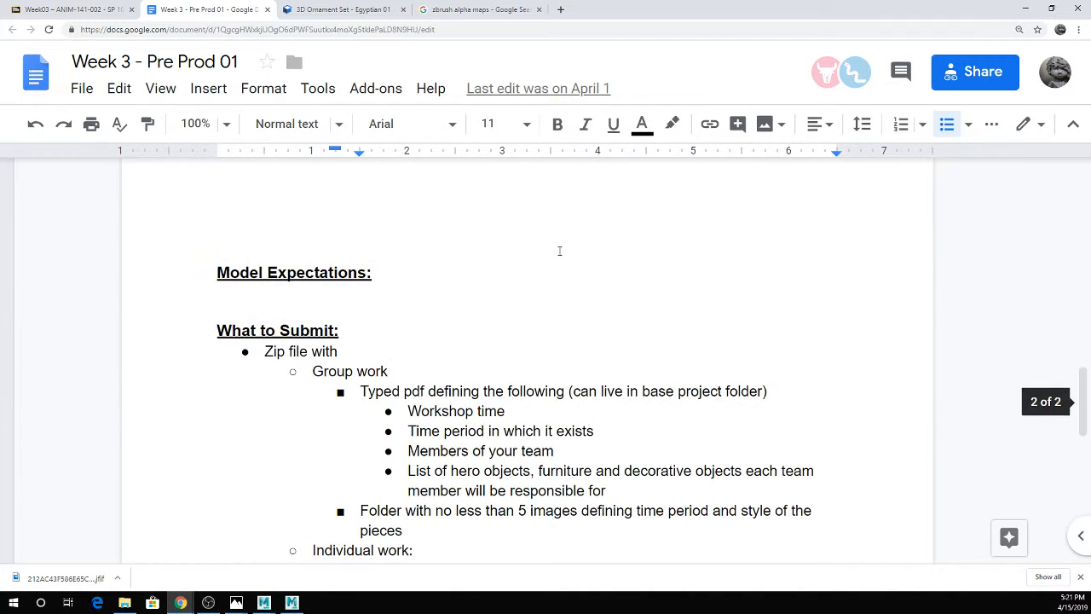
scroll(down, 3)
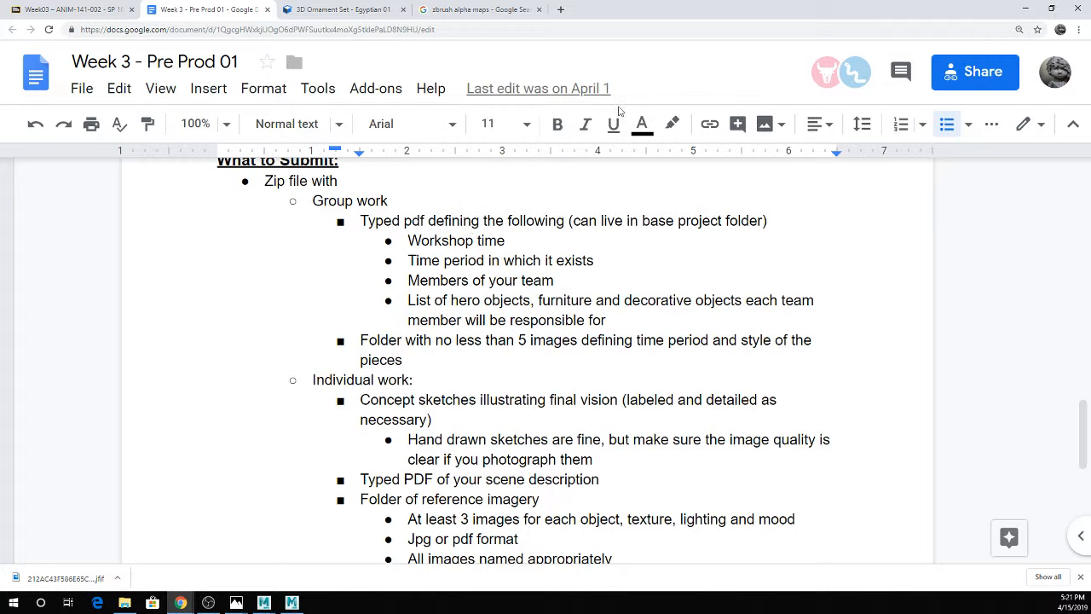
scroll(down, 3)
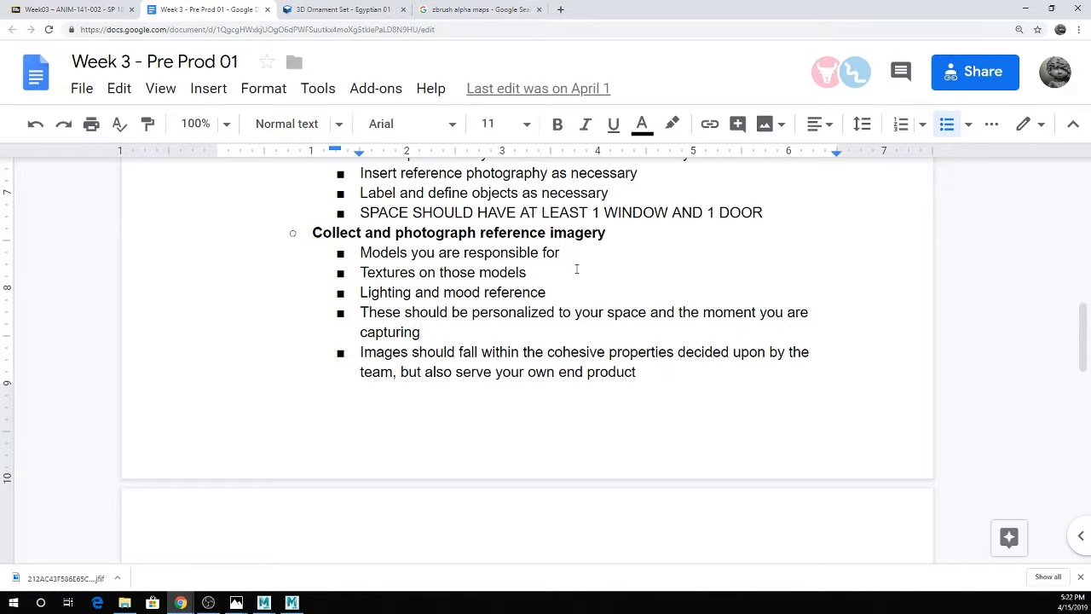
scroll(down, 3)
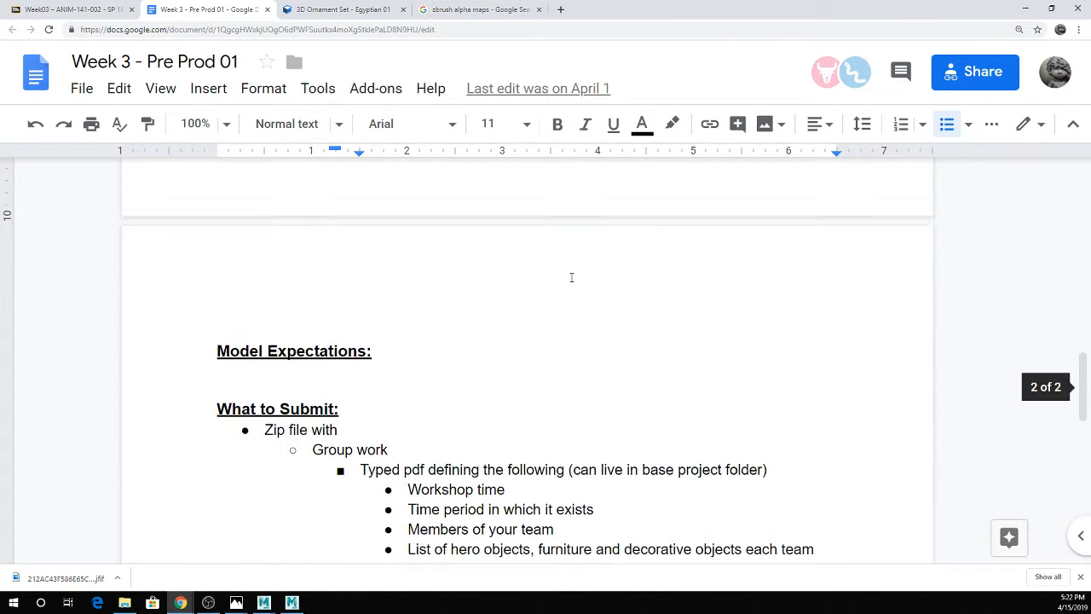
scroll(down, 3)
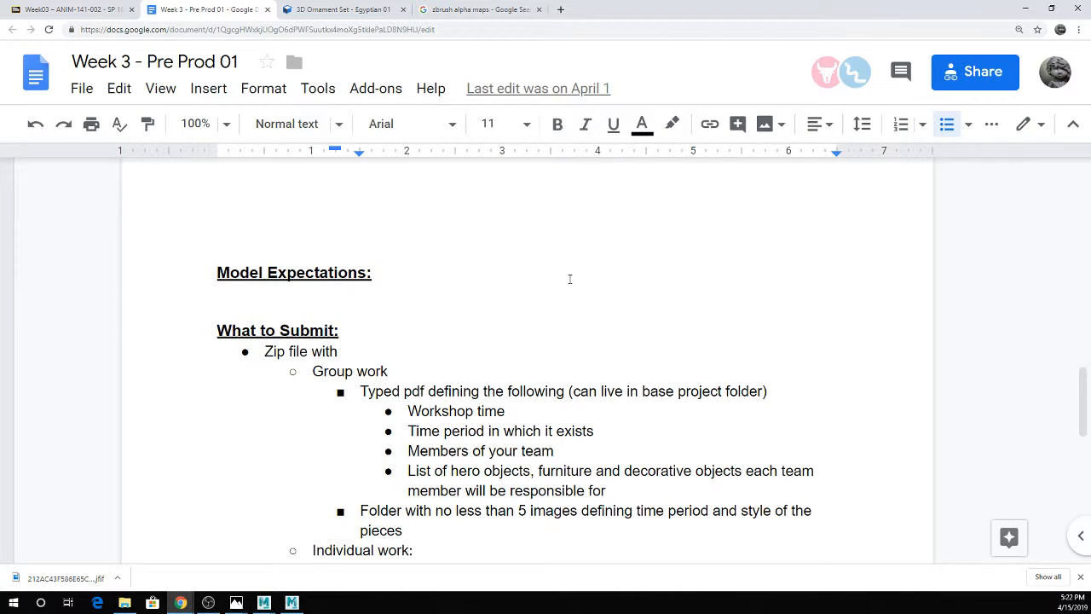
scroll(down, 3)
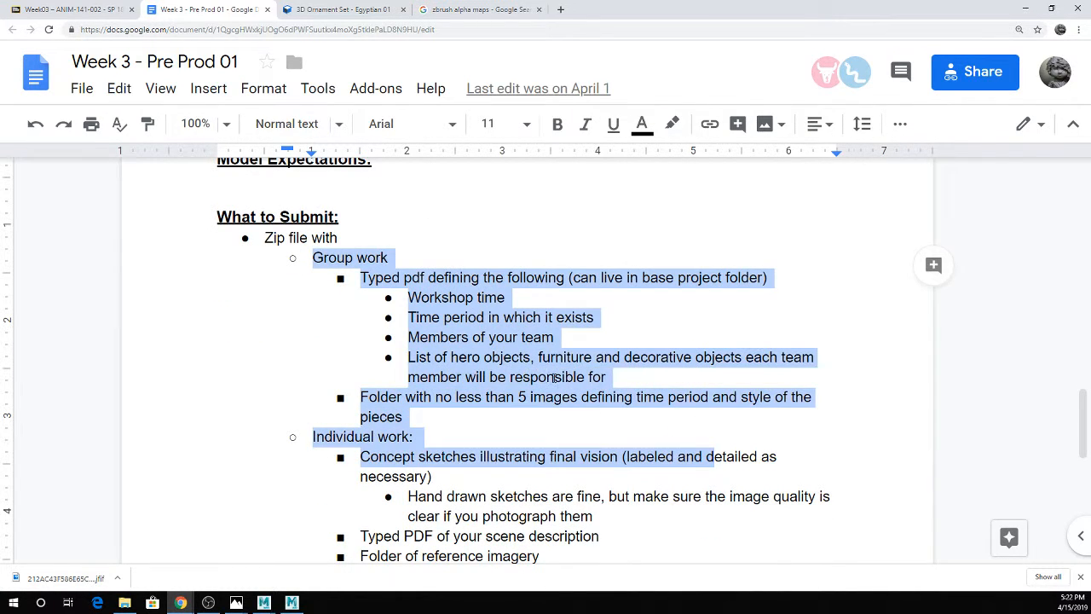
Highlight the team list and five-image folder requirements under What to Submit.
scroll(down, 3)
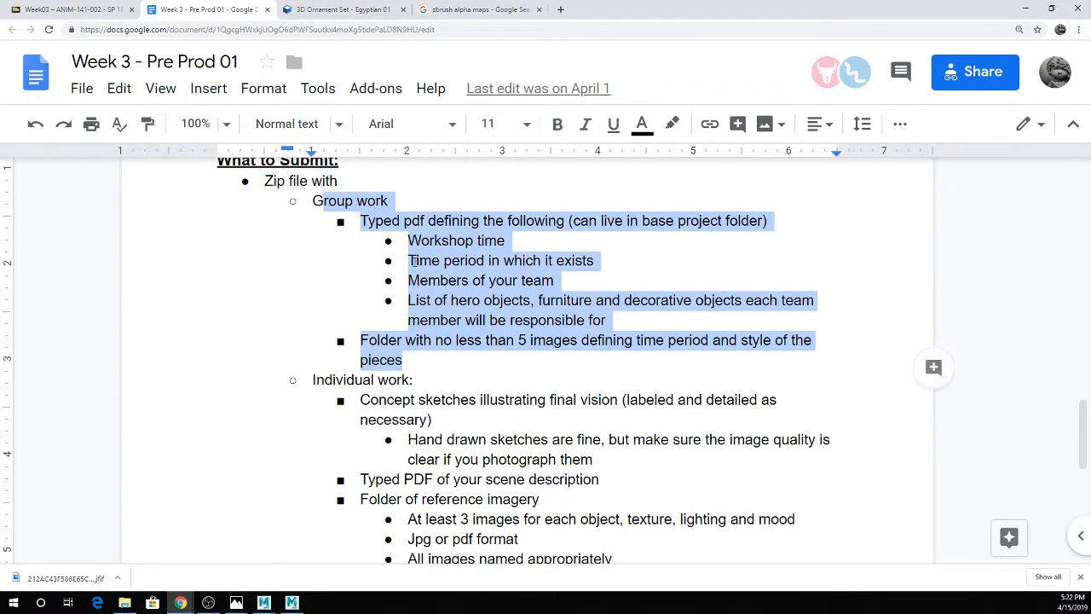
mouse_move(374, 296)
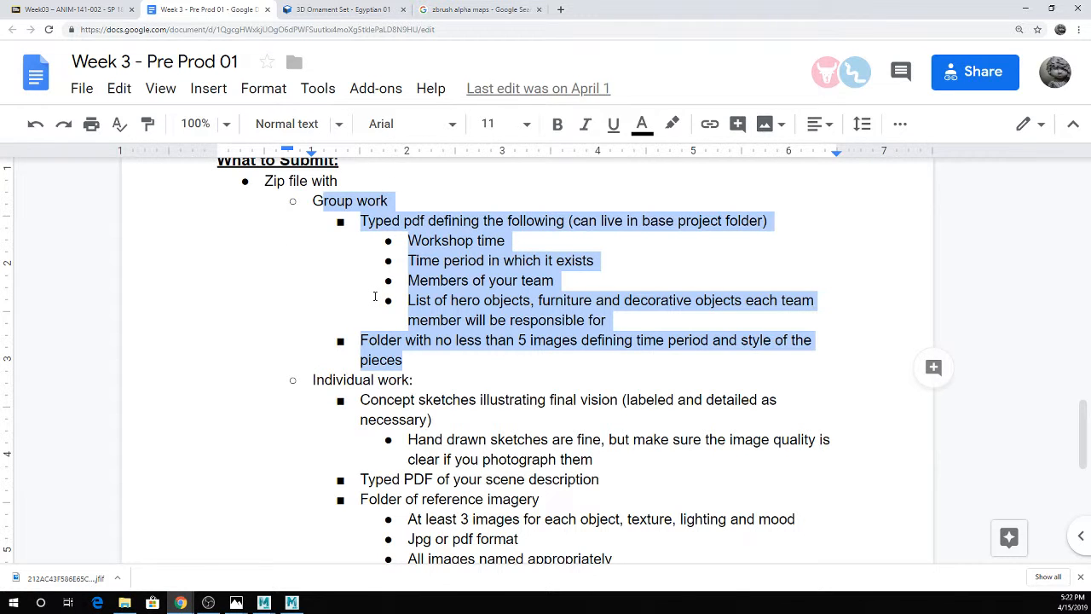
click(340, 180)
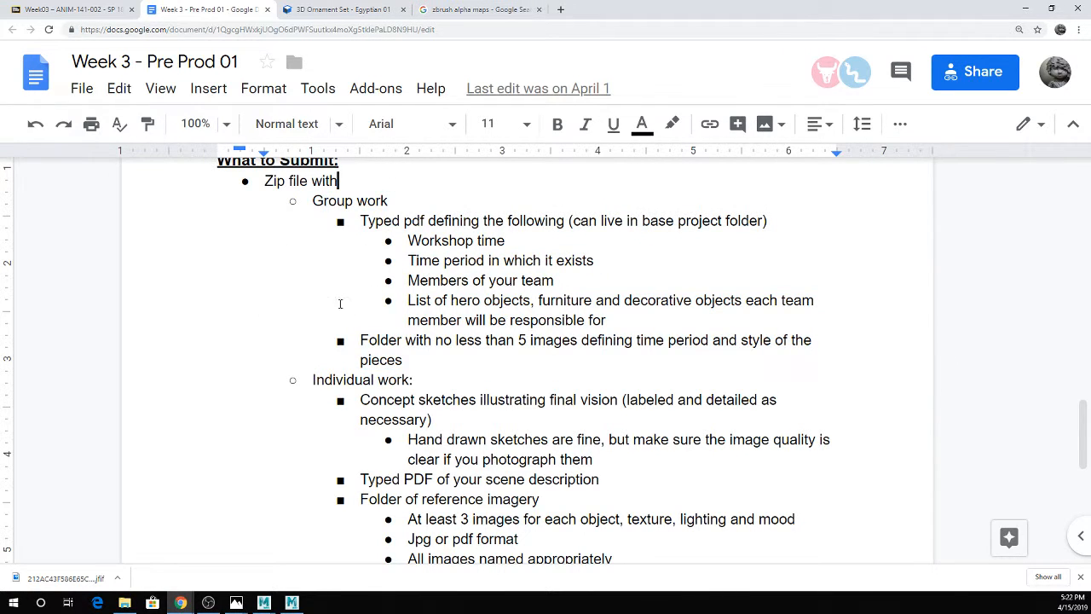
mouse_move(354, 315)
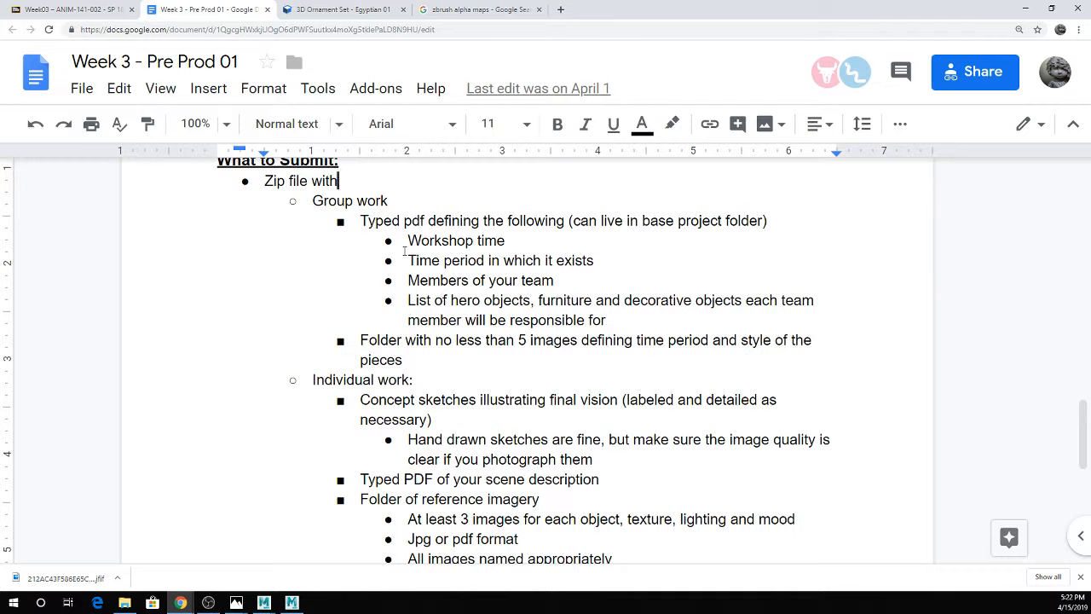
drag(491, 279, 652, 400)
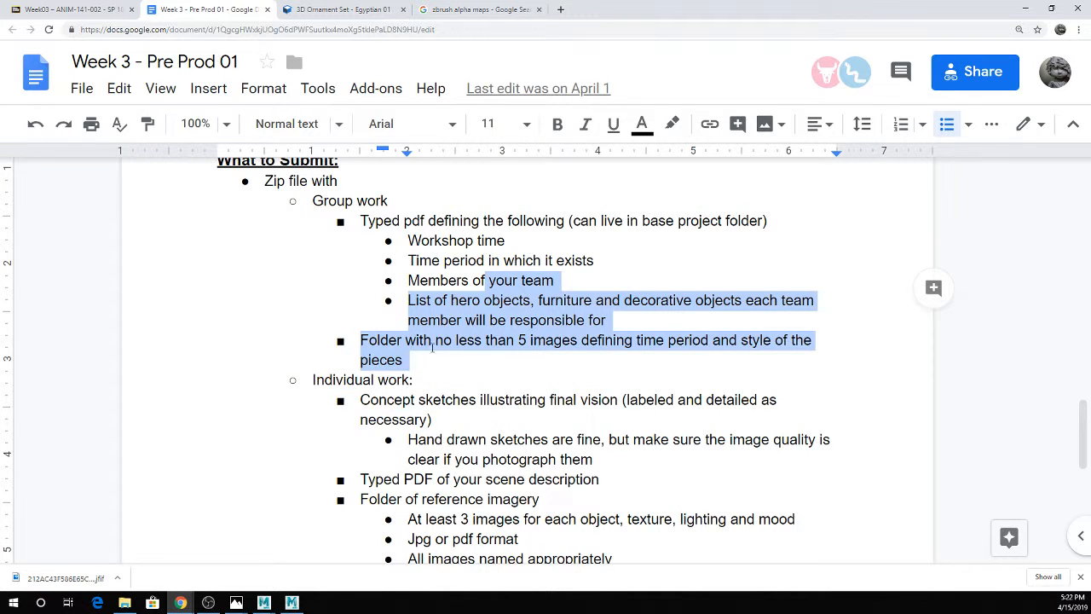
scroll(down, 3)
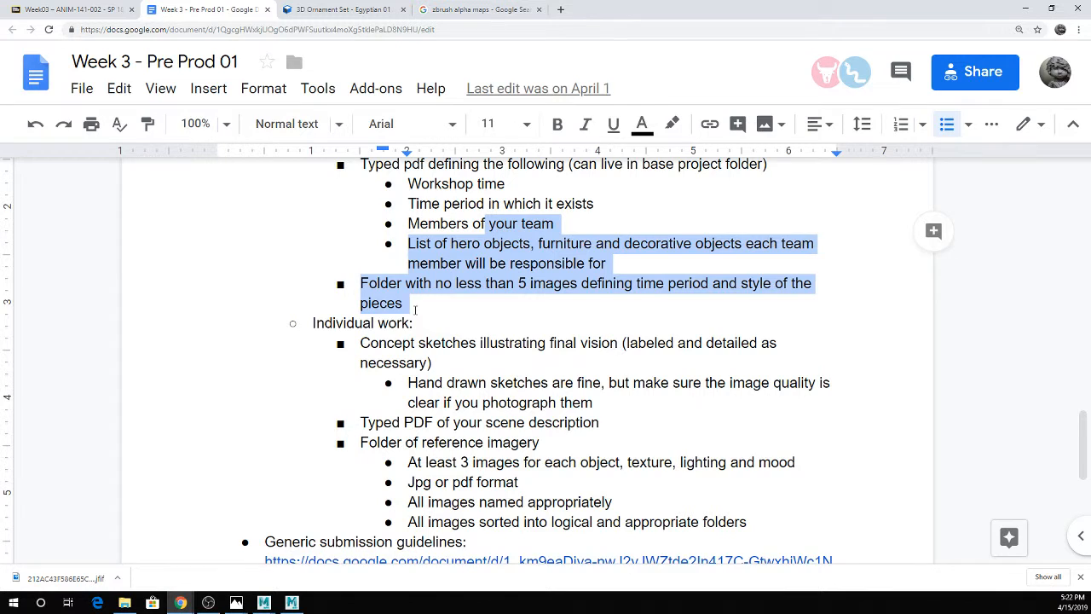
scroll(up, 3)
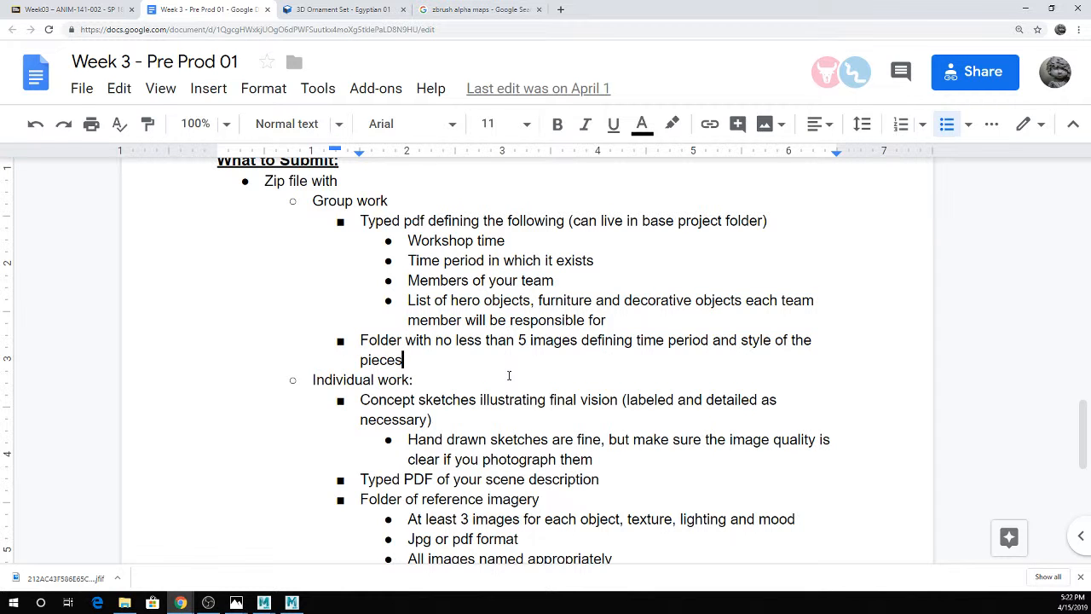
mouse_move(158, 476)
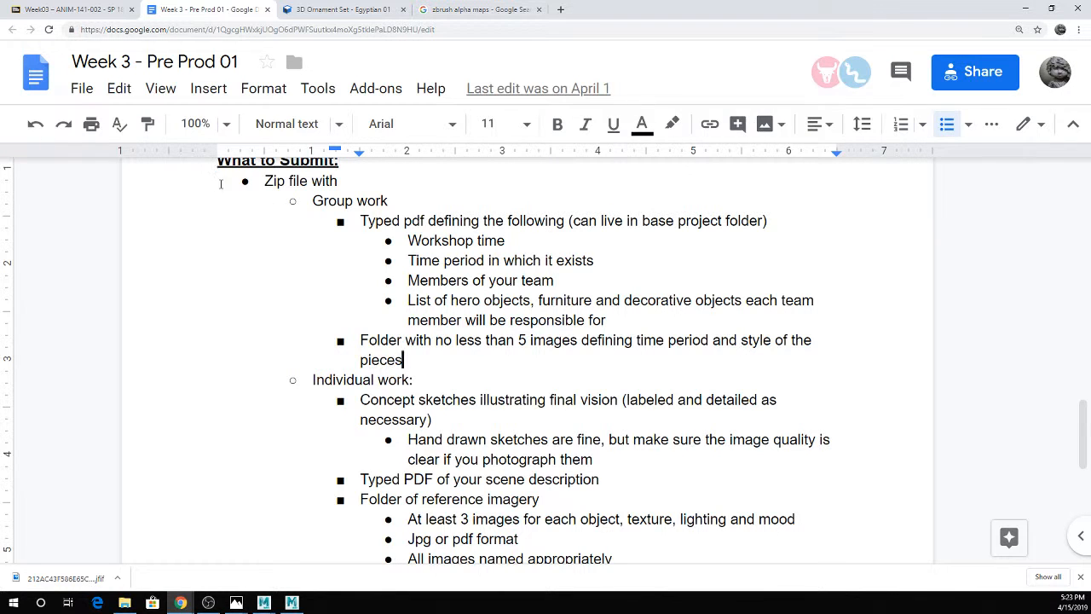
mouse_move(273, 304)
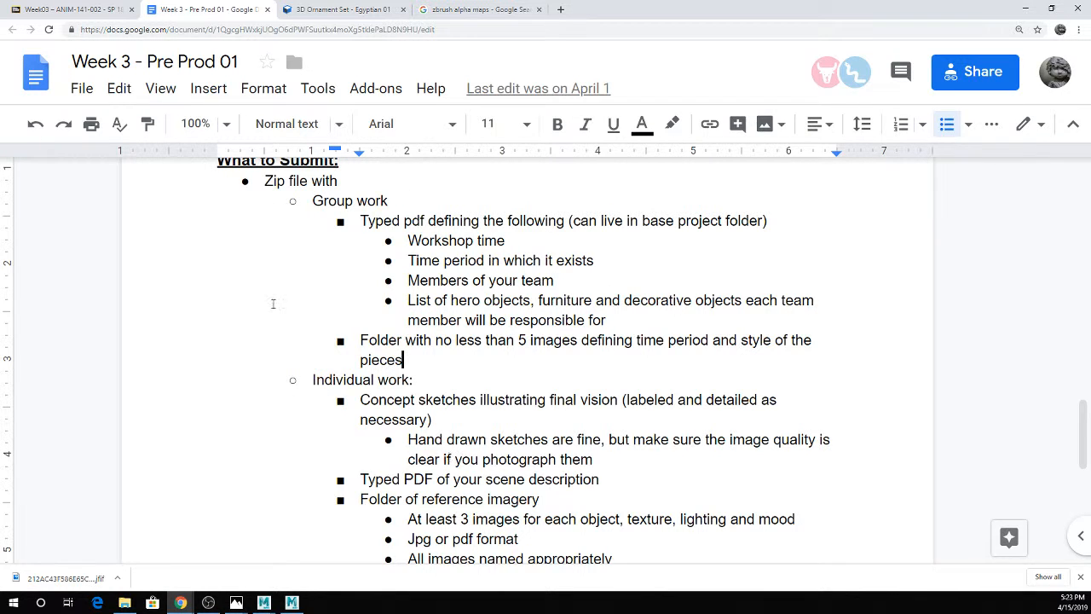
mouse_move(223, 330)
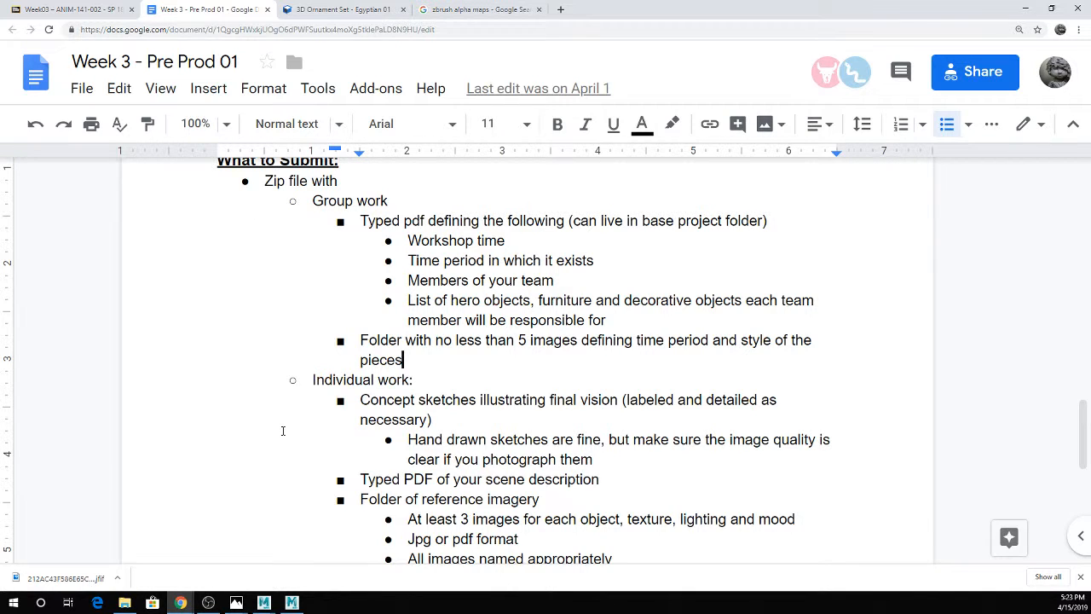
mouse_move(933, 308)
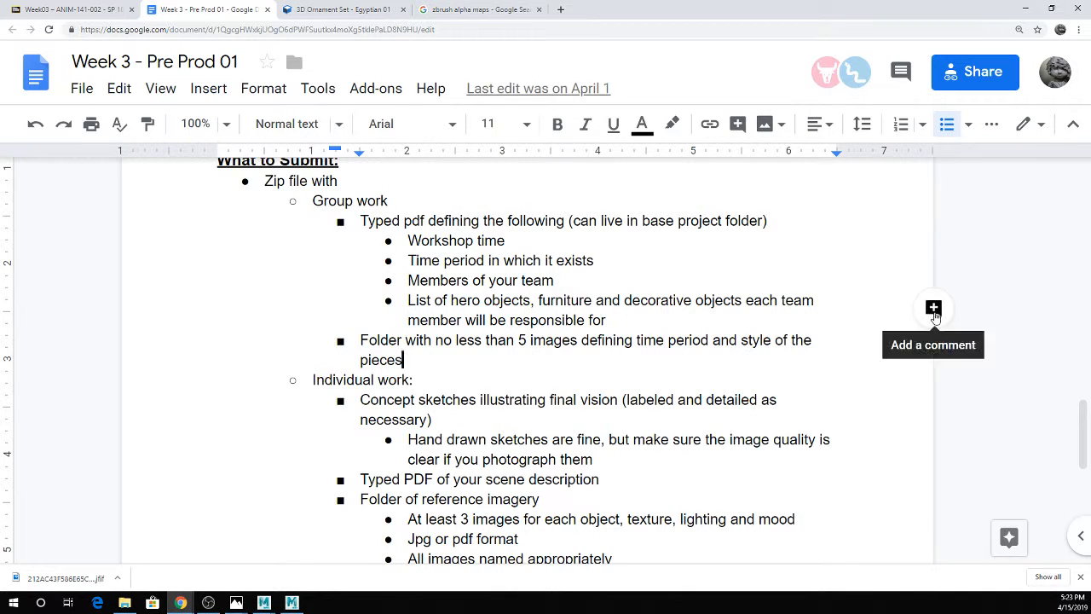
mouse_move(572, 145)
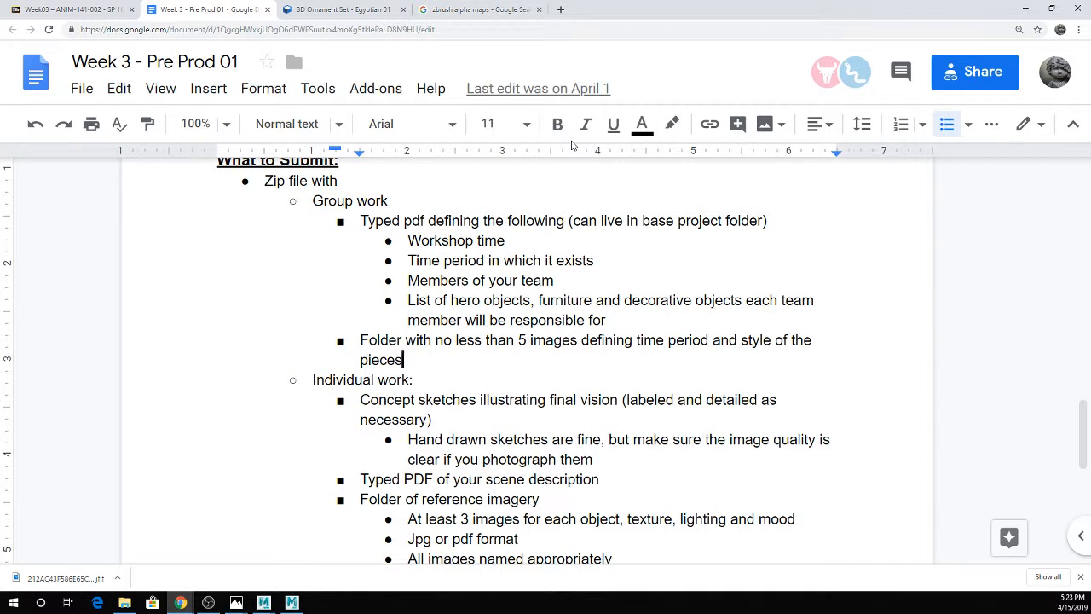
mouse_move(713, 460)
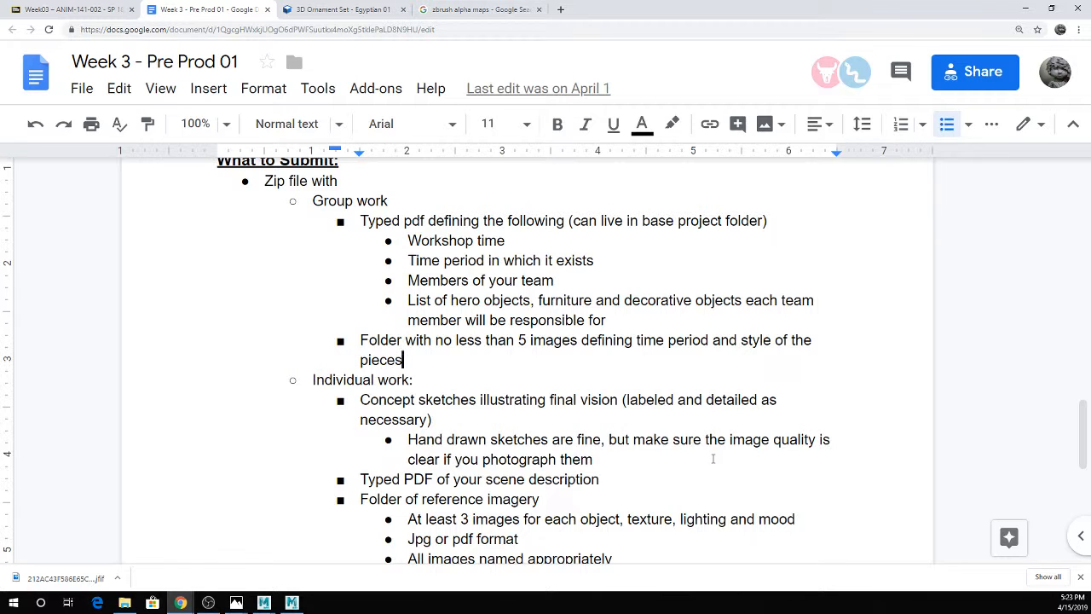
mouse_move(267, 61)
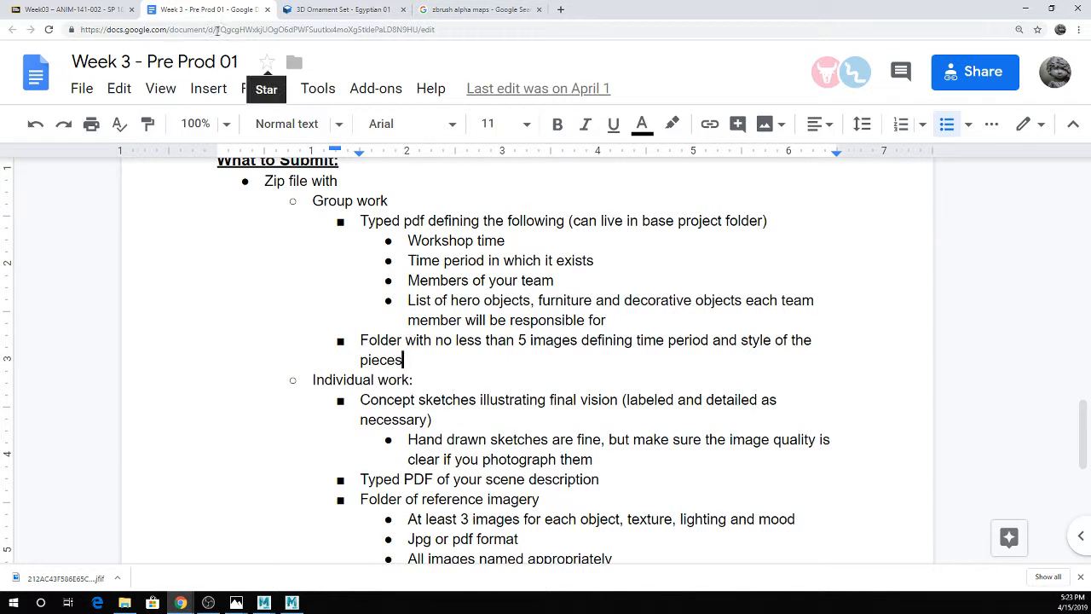